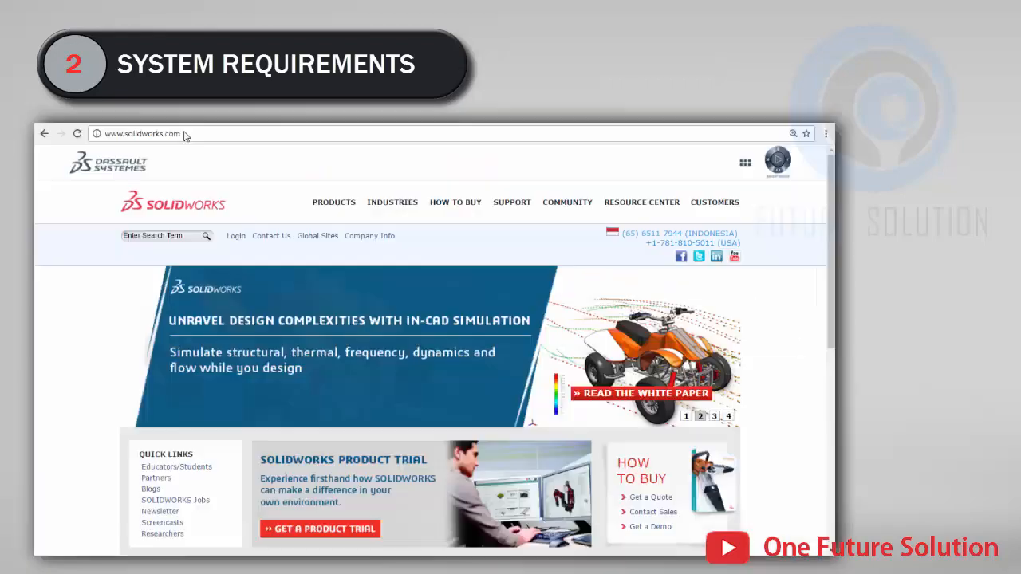
{"action": "mouse_move", "coordinate": [215, 153]}
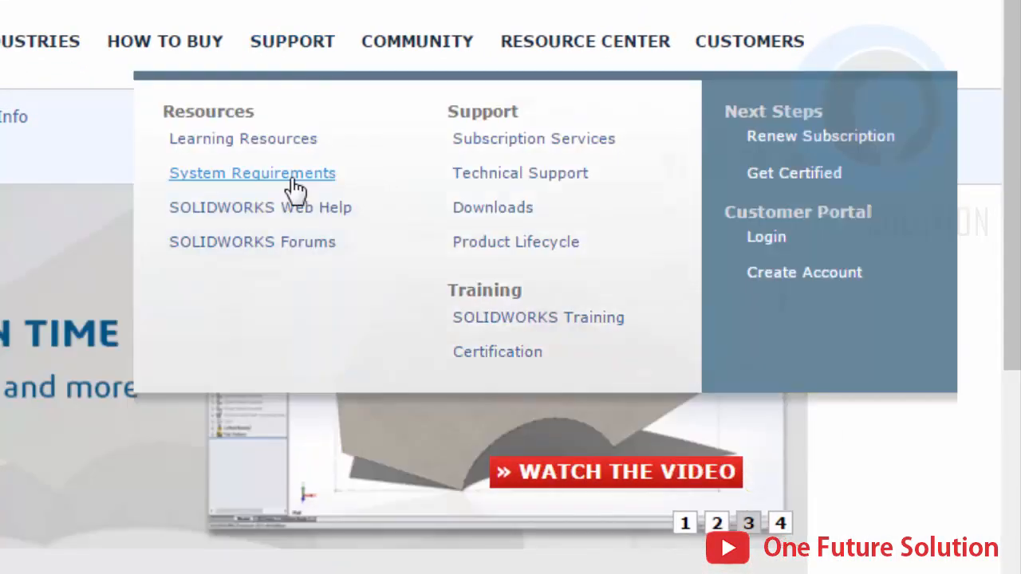
Open the SolidWorks System Requirements page from Support and scroll to the requirements table.
{"action": "left_click", "coordinate": [252, 173]}
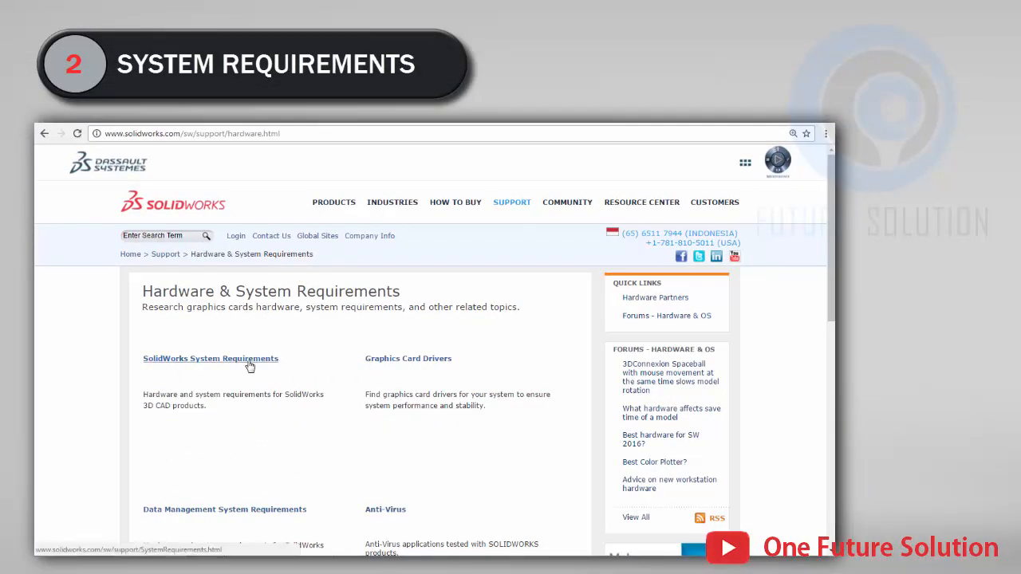
{"action": "left_click", "coordinate": [211, 357]}
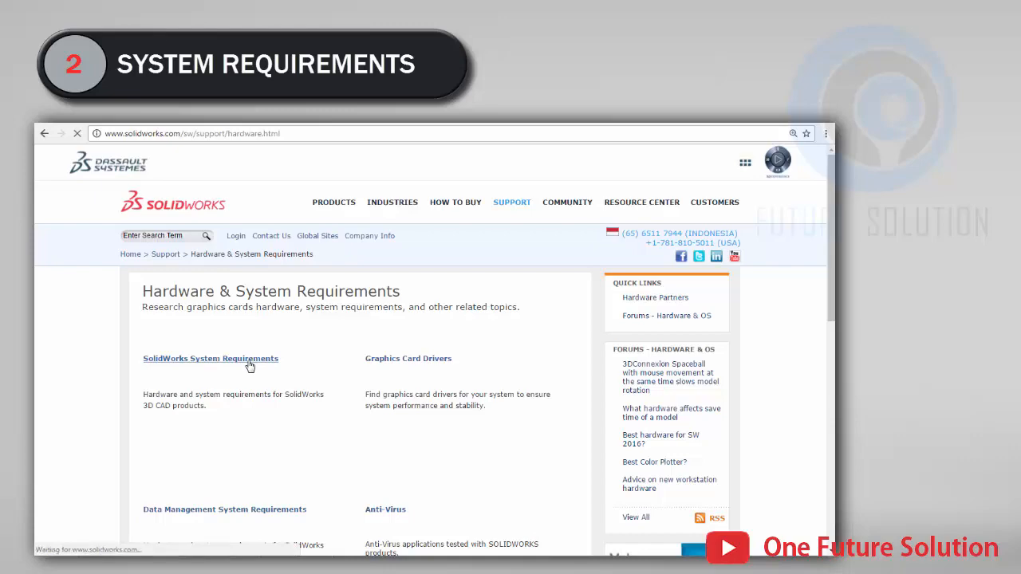
{"action": "left_click", "coordinate": [210, 357]}
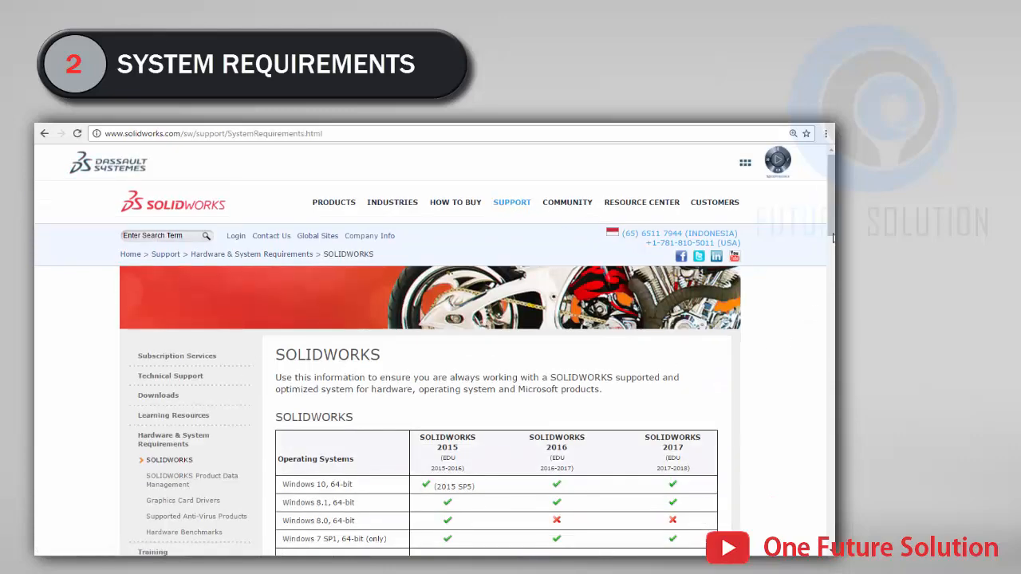
{"action": "scroll", "scroll_direction": "down", "scroll_amount": 3}
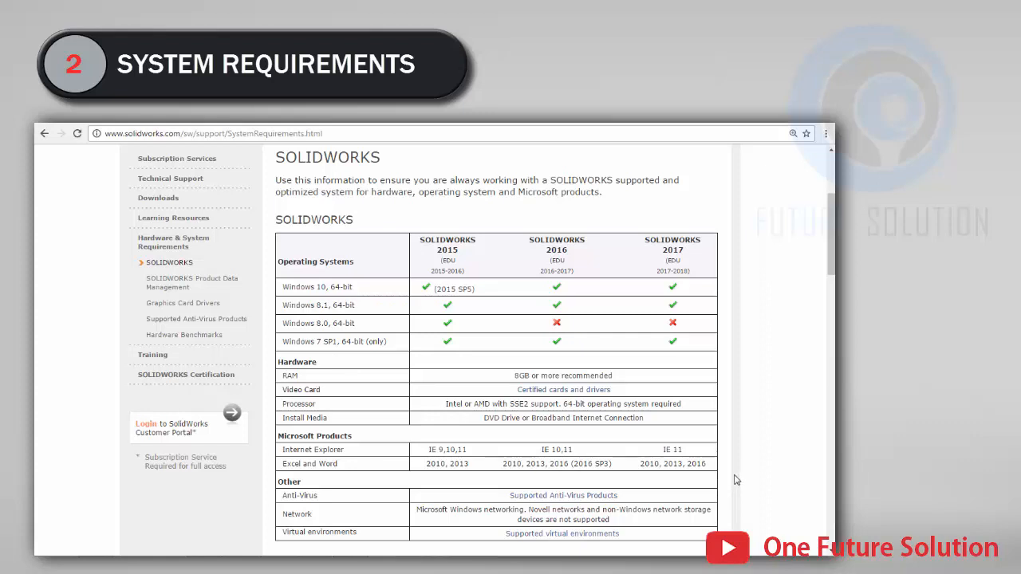
{"action": "mouse_move", "coordinate": [349, 402]}
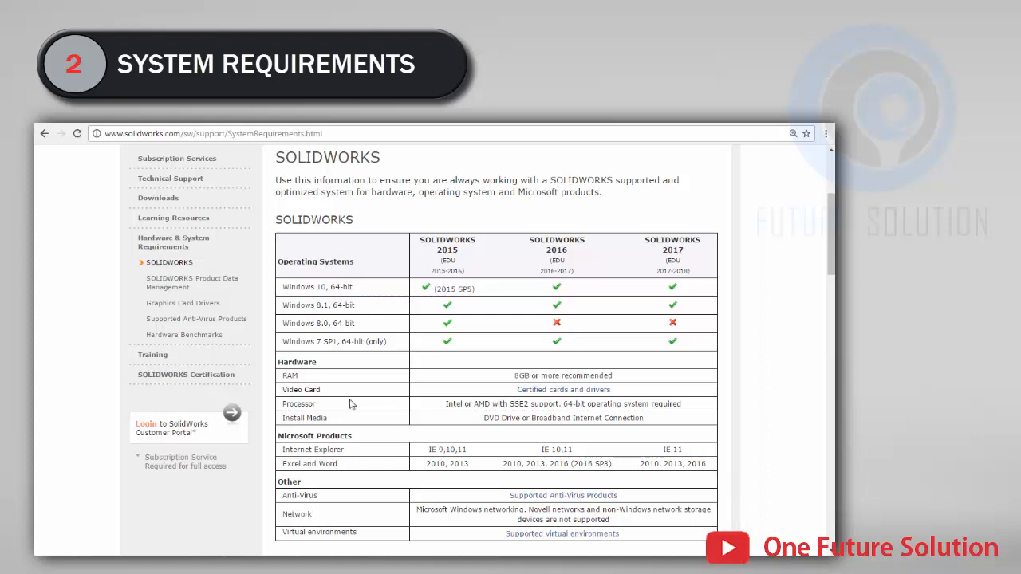
{"action": "mouse_move", "coordinate": [182, 303]}
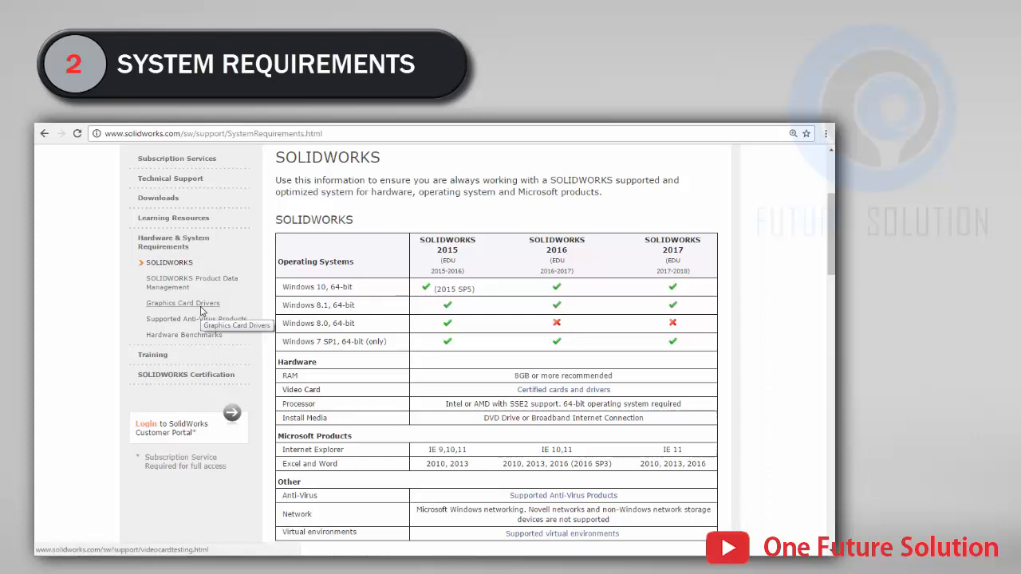
Open the Graphics Card Drivers page and scroll to the driver search form.
{"action": "left_click", "coordinate": [182, 303]}
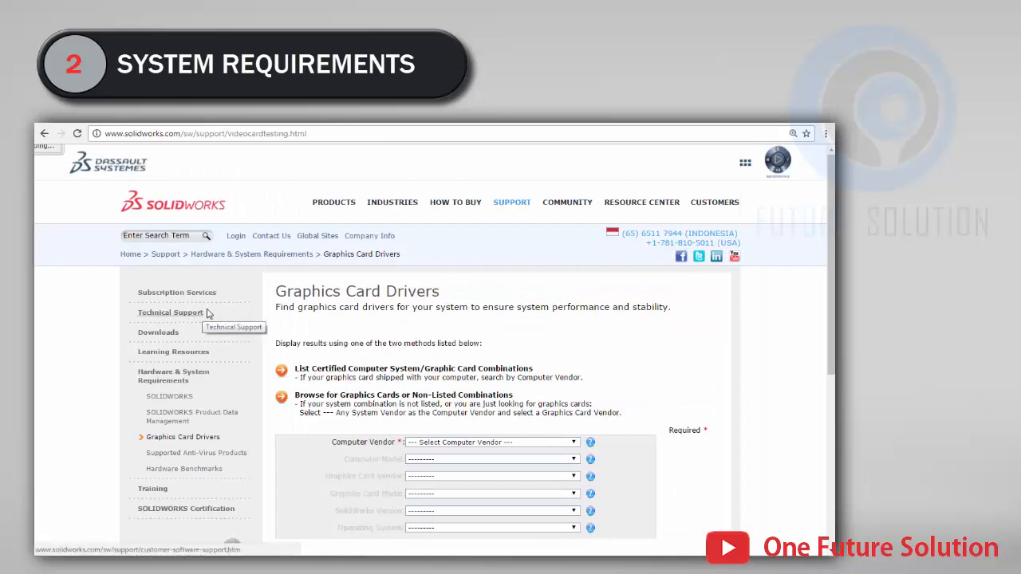
{"action": "mouse_move", "coordinate": [566, 333]}
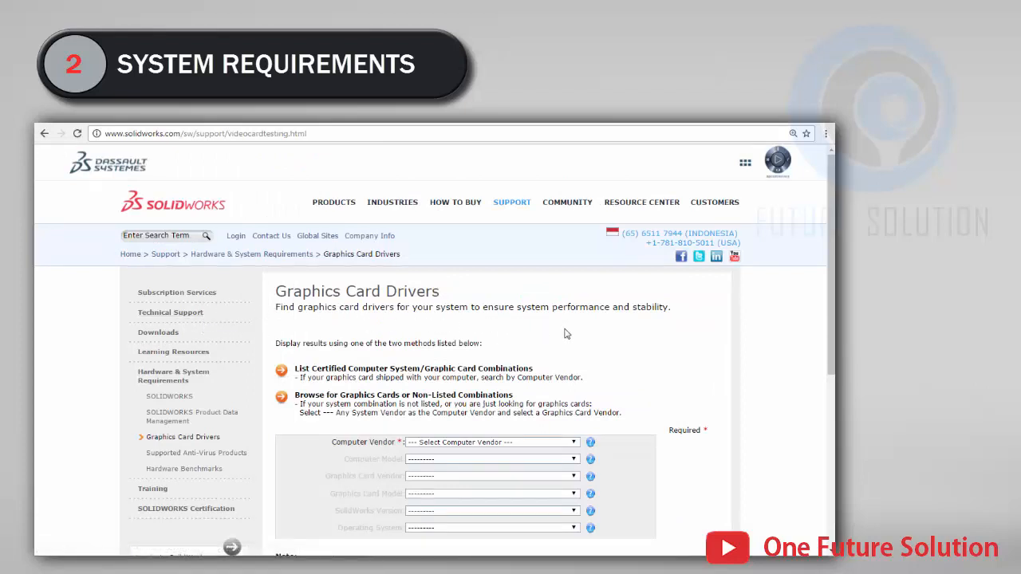
{"action": "mouse_move", "coordinate": [652, 320]}
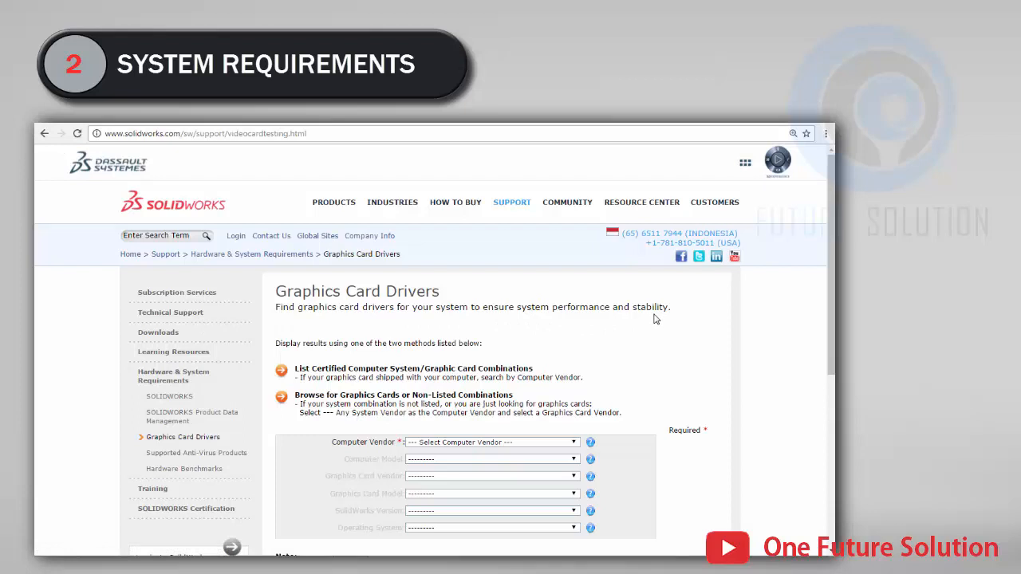
{"action": "mouse_move", "coordinate": [680, 318]}
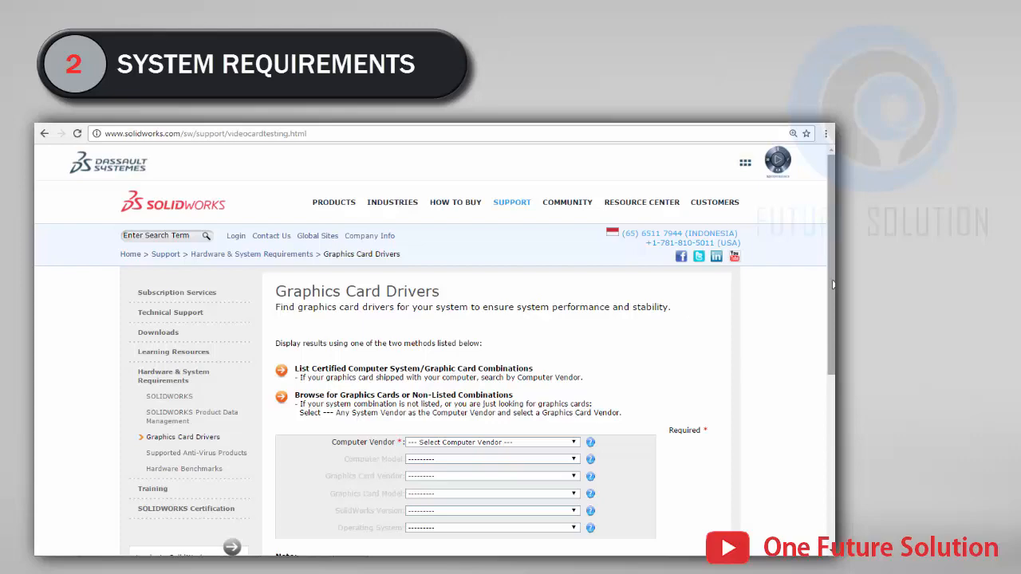
{"action": "scroll", "scroll_direction": "down", "scroll_amount": 3}
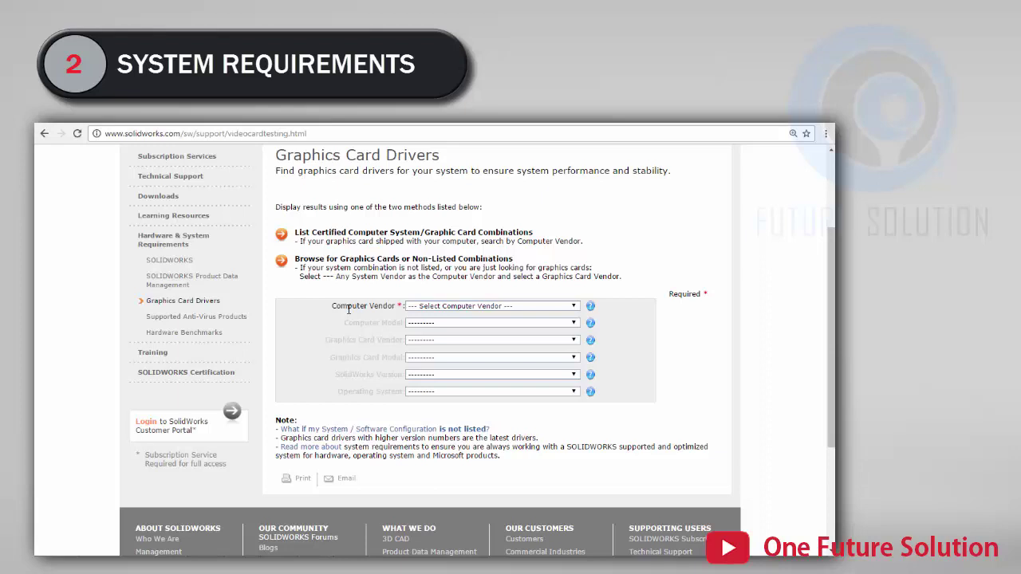
{"action": "mouse_move", "coordinate": [389, 318]}
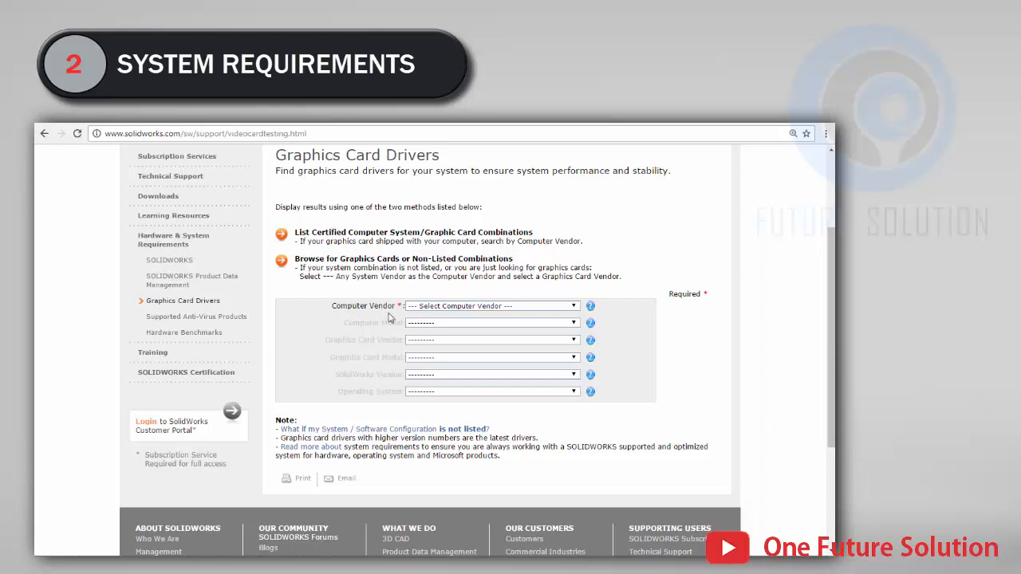
Look up certified drivers for Lenovo ThinkPad P50, Quadro M1000M, SolidWorks 2015, Win7 x64 and show the results.
{"action": "left_click", "coordinate": [491, 306]}
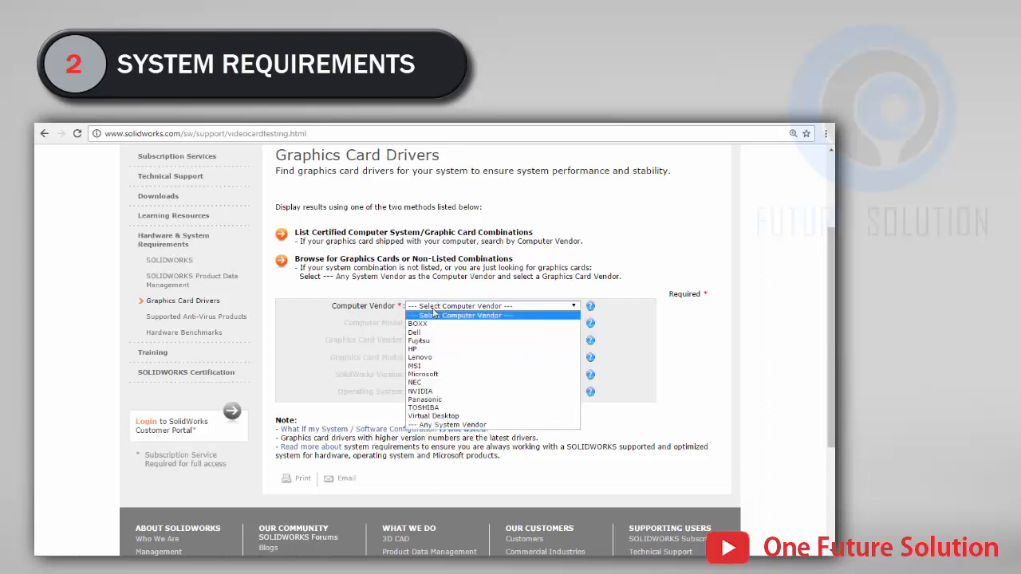
{"action": "left_click", "coordinate": [419, 357]}
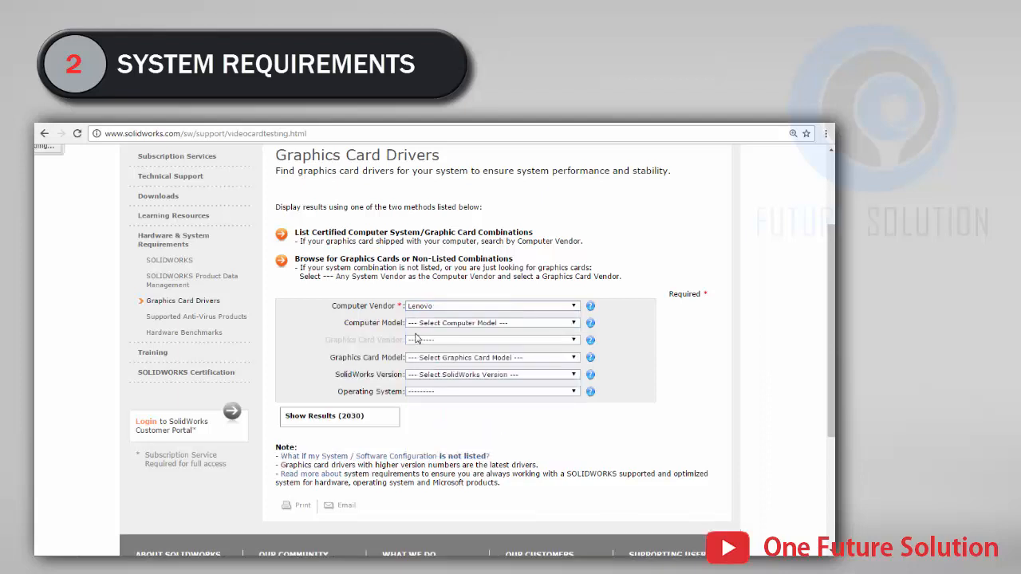
{"action": "left_click", "coordinate": [491, 322]}
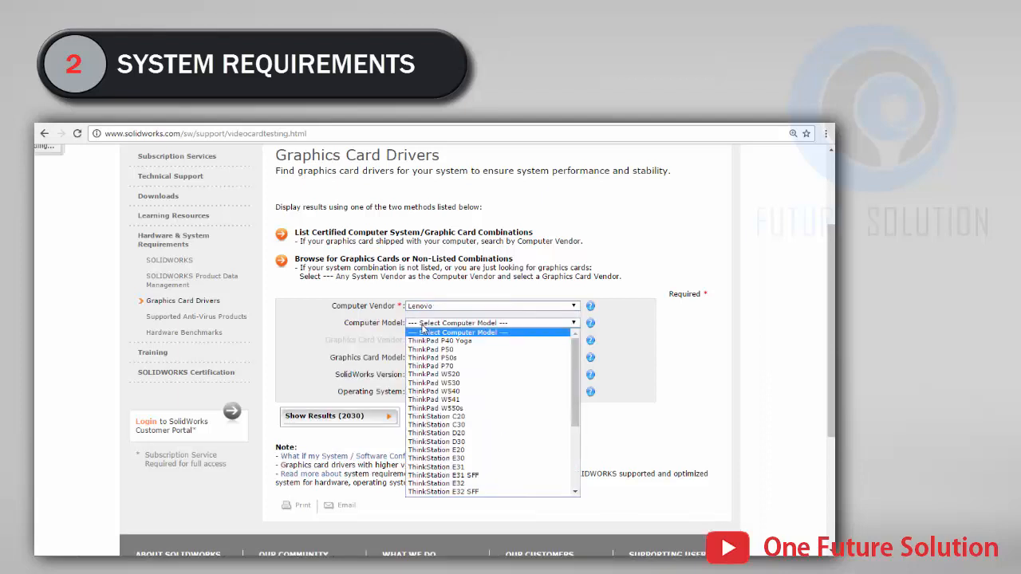
{"action": "left_click", "coordinate": [430, 348]}
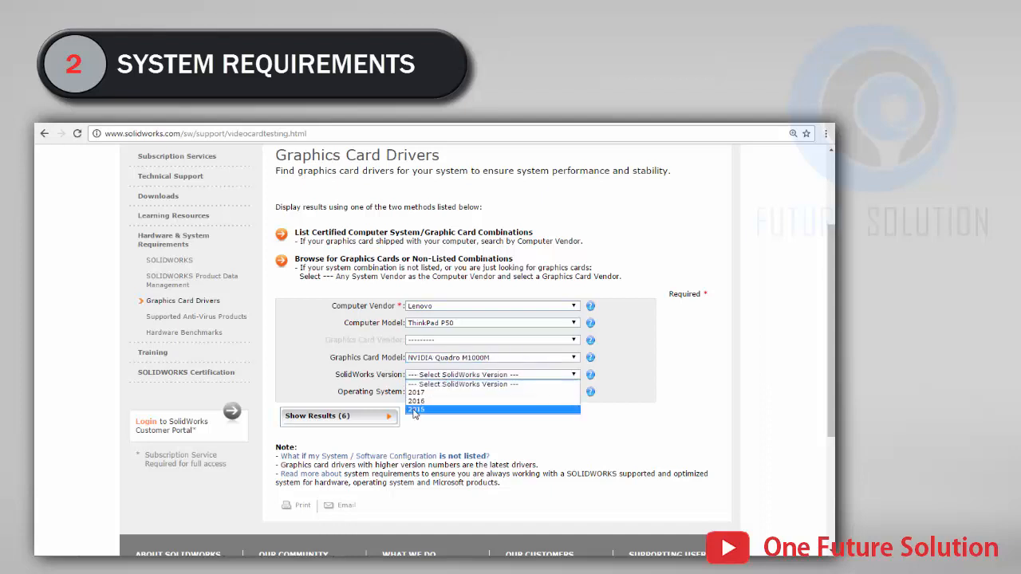
{"action": "left_click", "coordinate": [415, 408]}
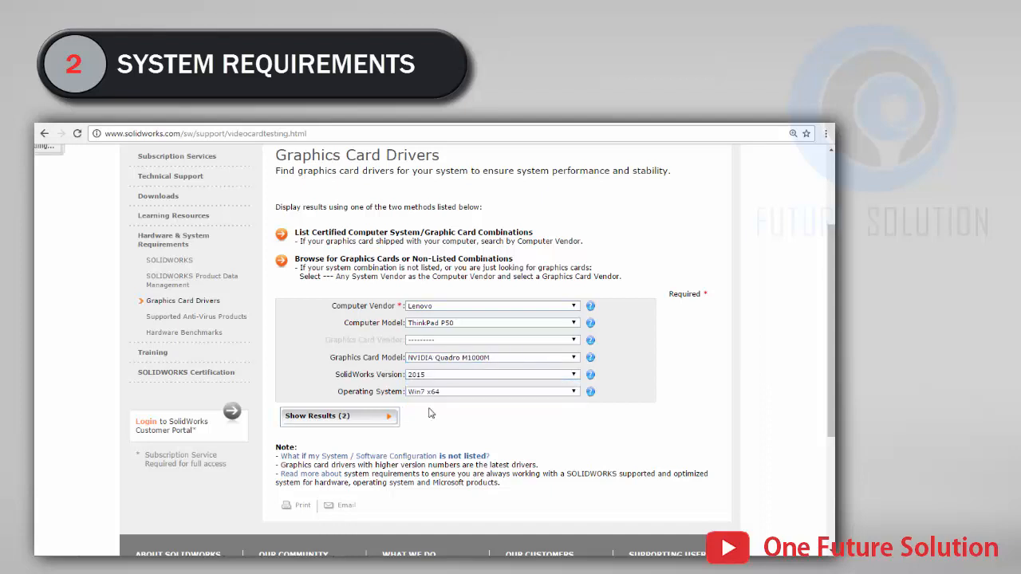
{"action": "left_click", "coordinate": [335, 415]}
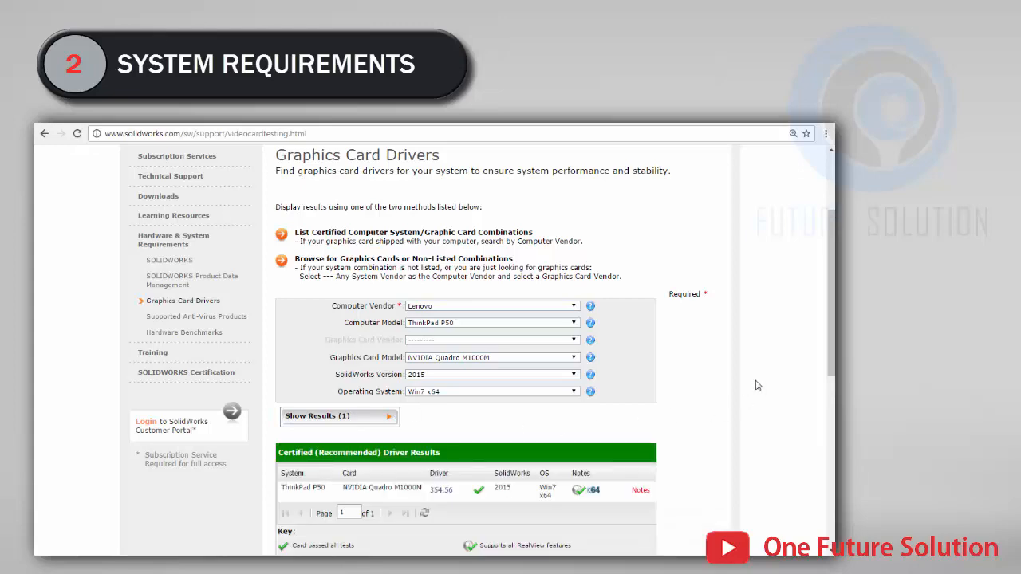
{"action": "scroll", "scroll_direction": "down", "scroll_amount": 3}
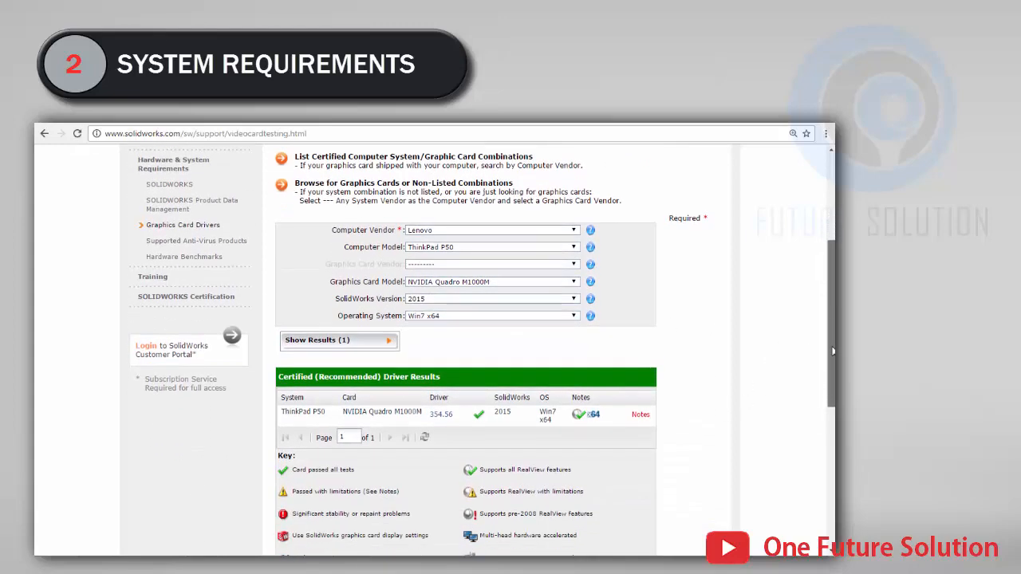
{"action": "scroll", "scroll_direction": "down", "scroll_amount": 3}
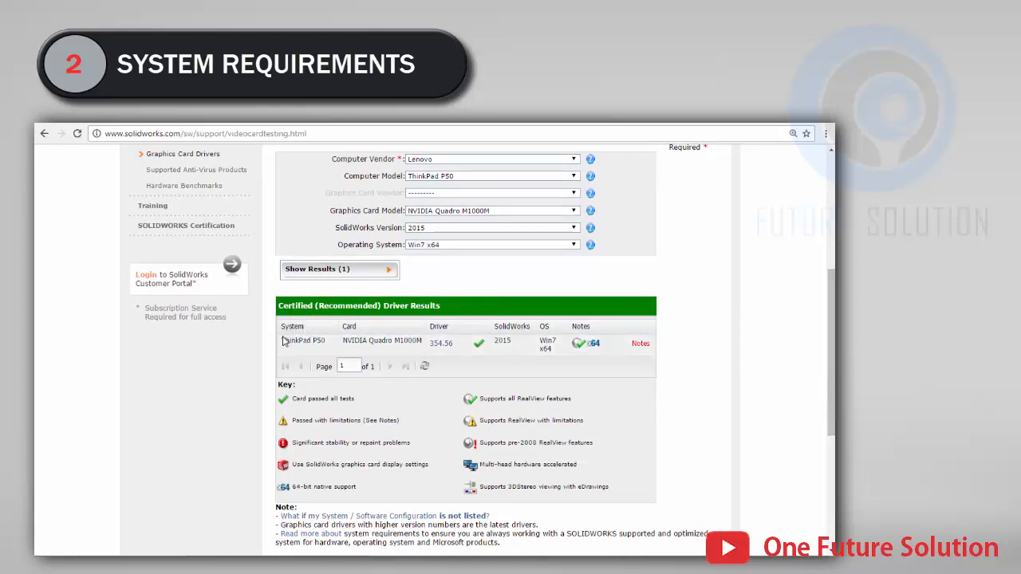
{"action": "mouse_move", "coordinate": [558, 351]}
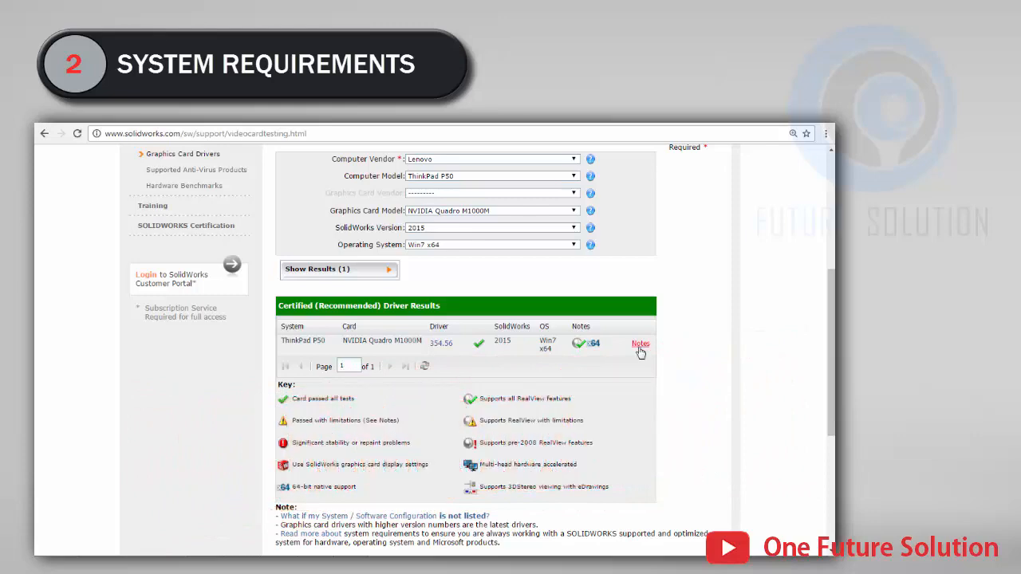
View the Notes popup for the certified driver, showing version 10.18.13.5456 and the RealView requirement.
{"action": "left_click", "coordinate": [641, 345]}
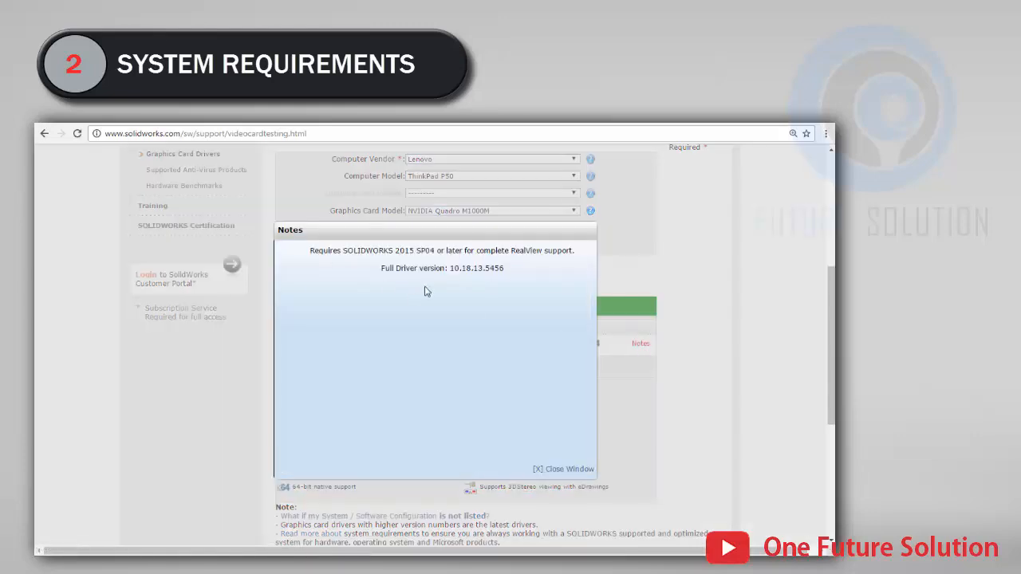
{"action": "left_click", "coordinate": [562, 468]}
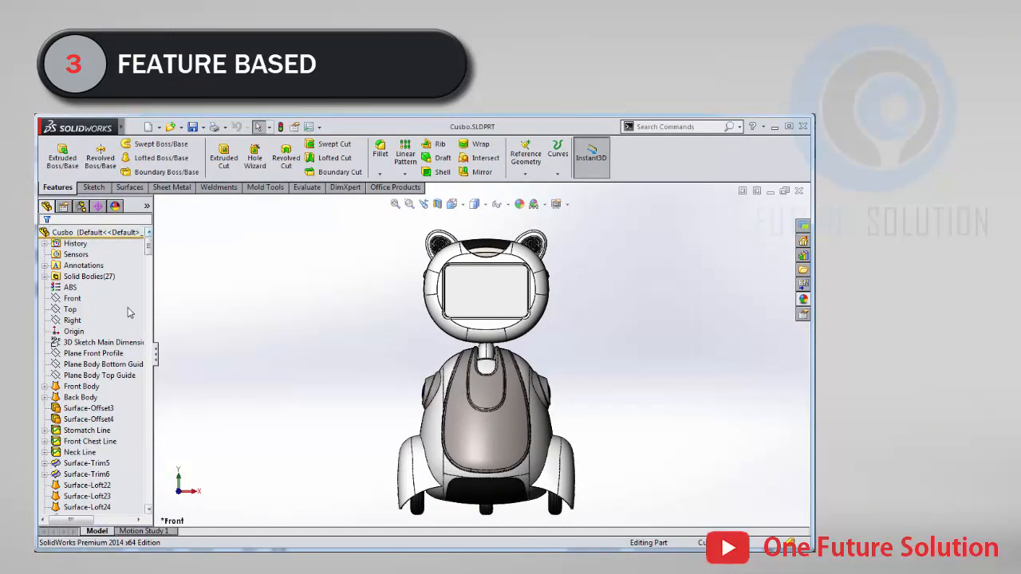
{"action": "mouse_move", "coordinate": [96, 474]}
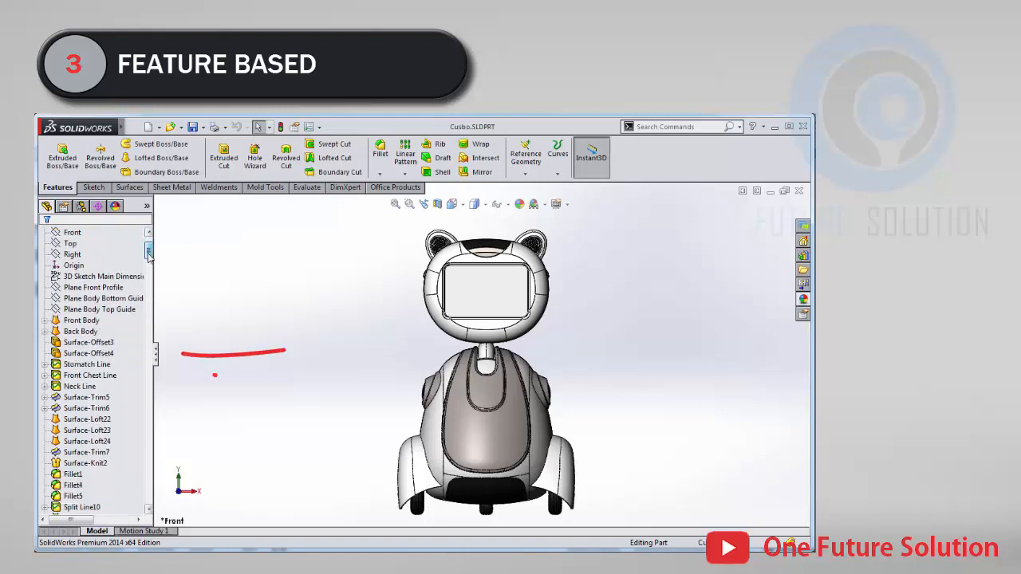
{"action": "scroll", "scroll_direction": "down", "scroll_amount": 3}
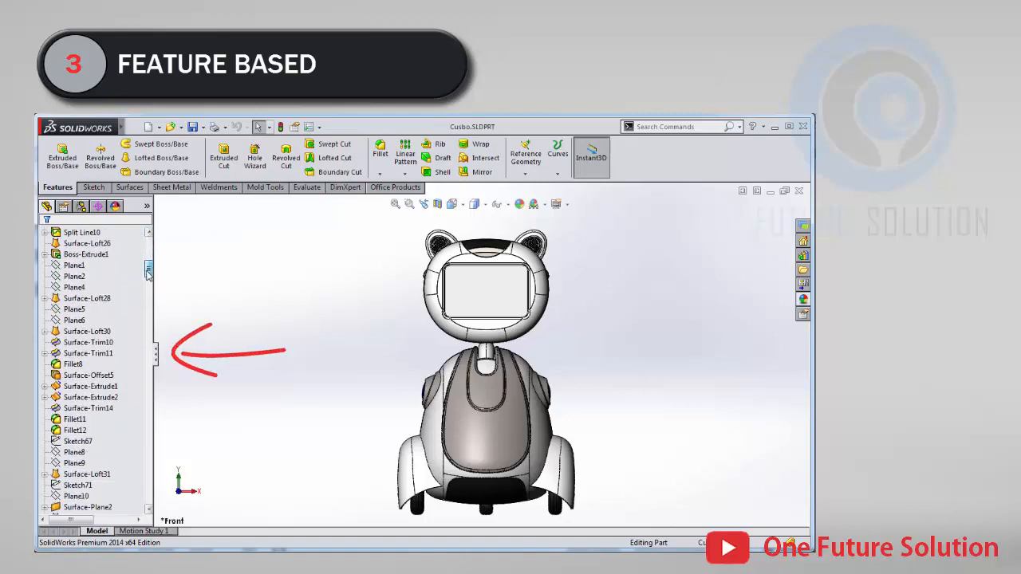
{"action": "scroll", "scroll_direction": "down", "scroll_amount": 3}
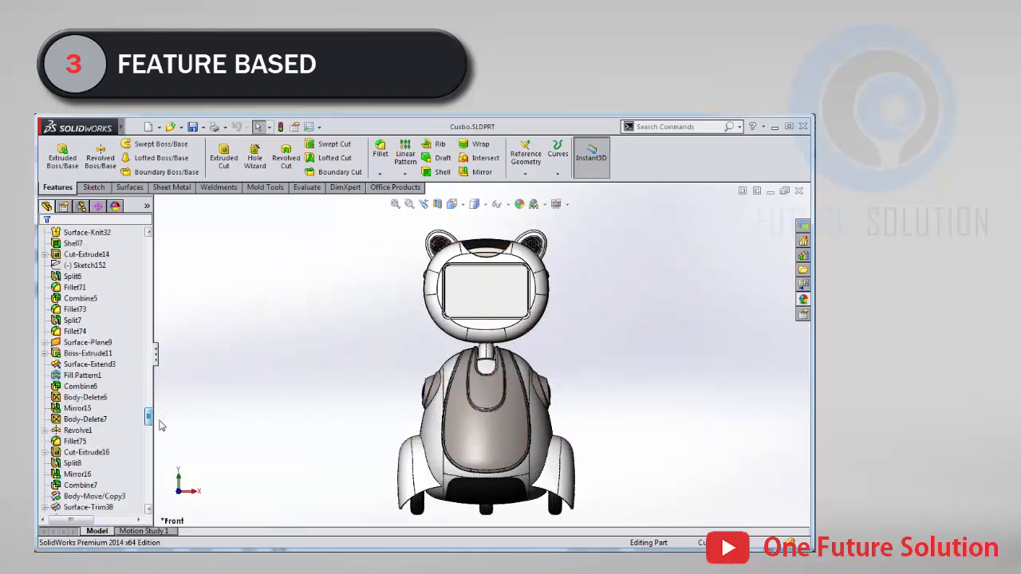
{"action": "scroll", "scroll_direction": "down", "scroll_amount": 3}
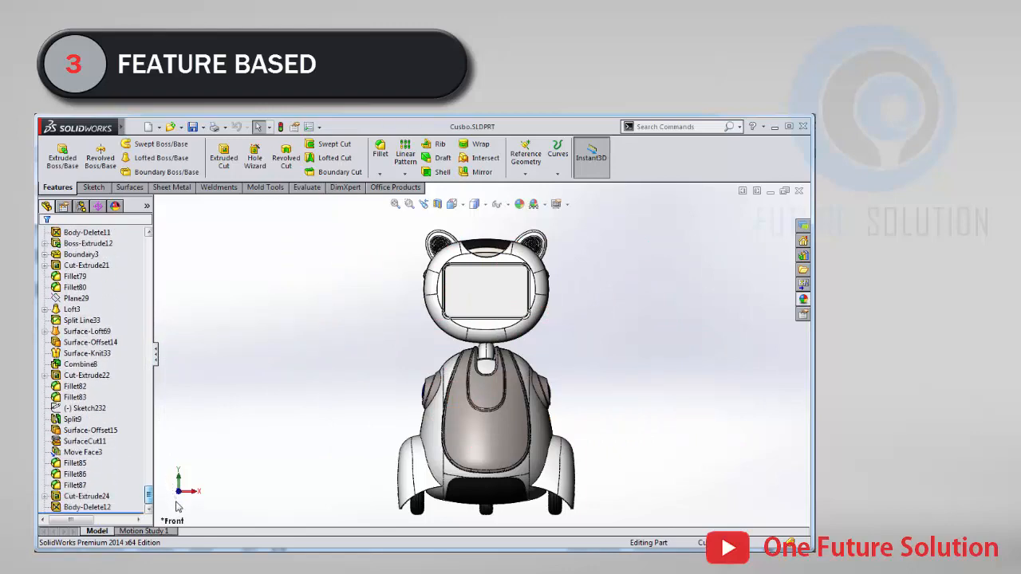
{"action": "scroll", "scroll_direction": "up", "scroll_amount": 3}
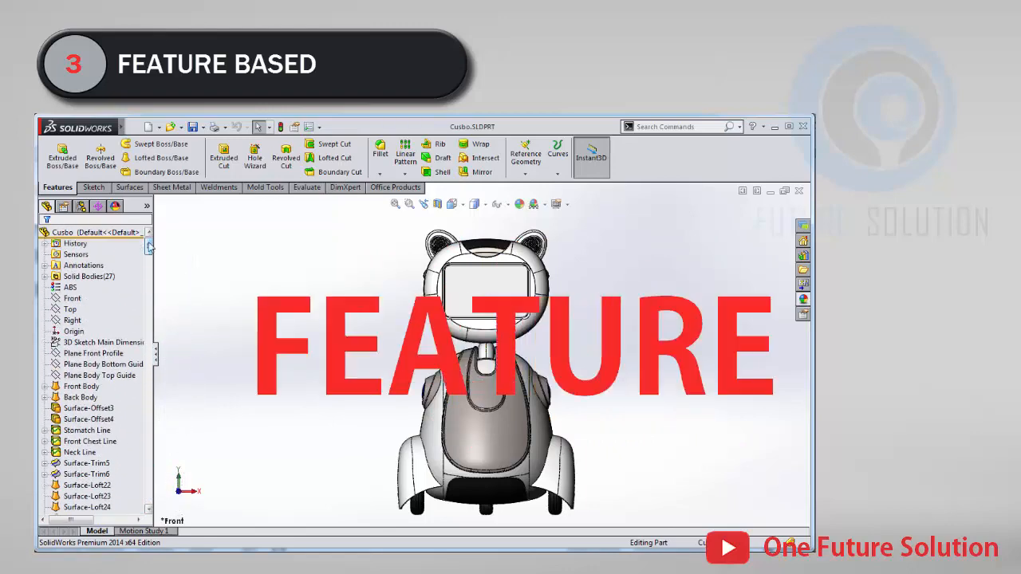
{"action": "scroll", "scroll_direction": "down", "scroll_amount": 3}
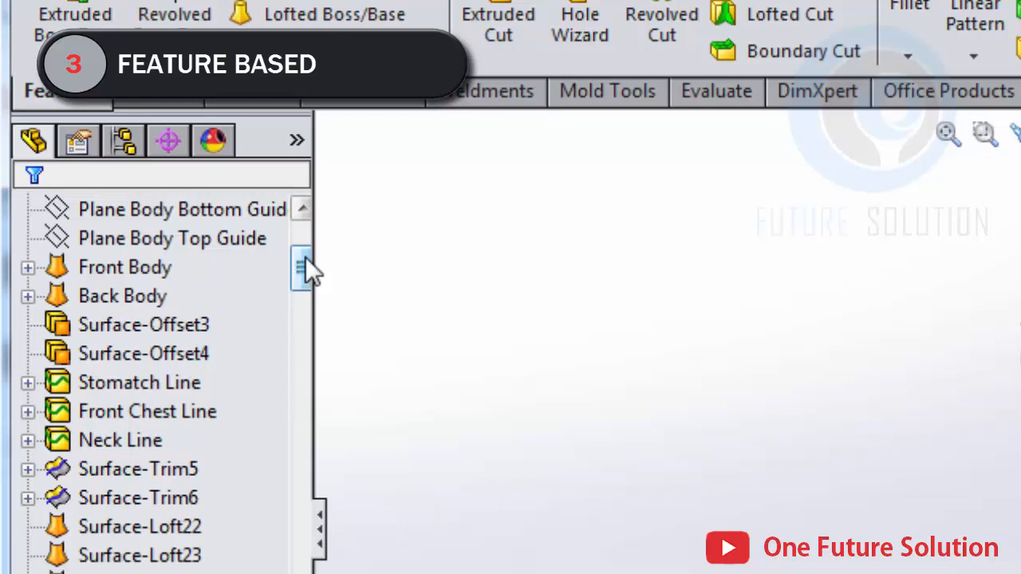
{"action": "mouse_move", "coordinate": [35, 274]}
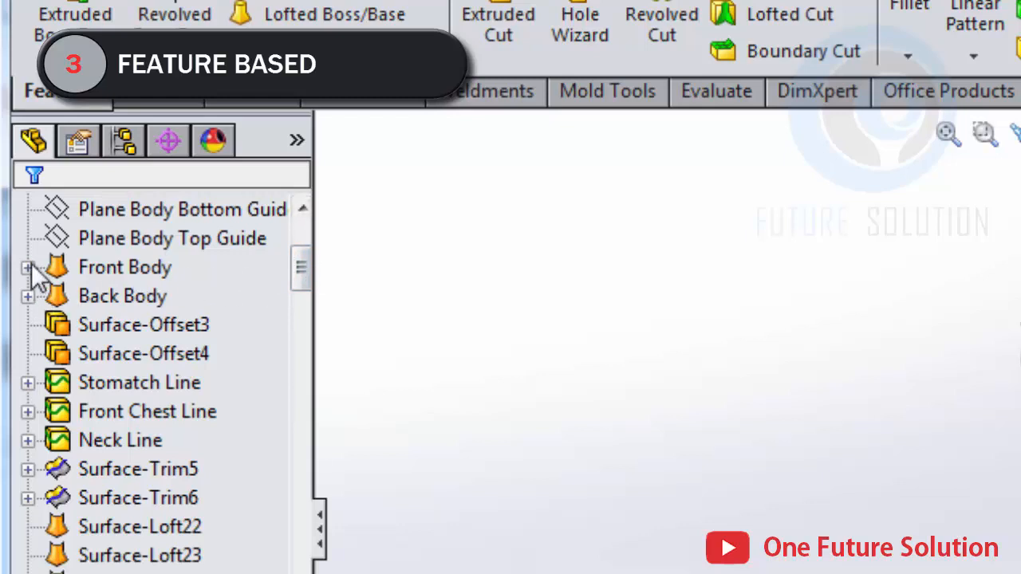
{"action": "left_click", "coordinate": [27, 268]}
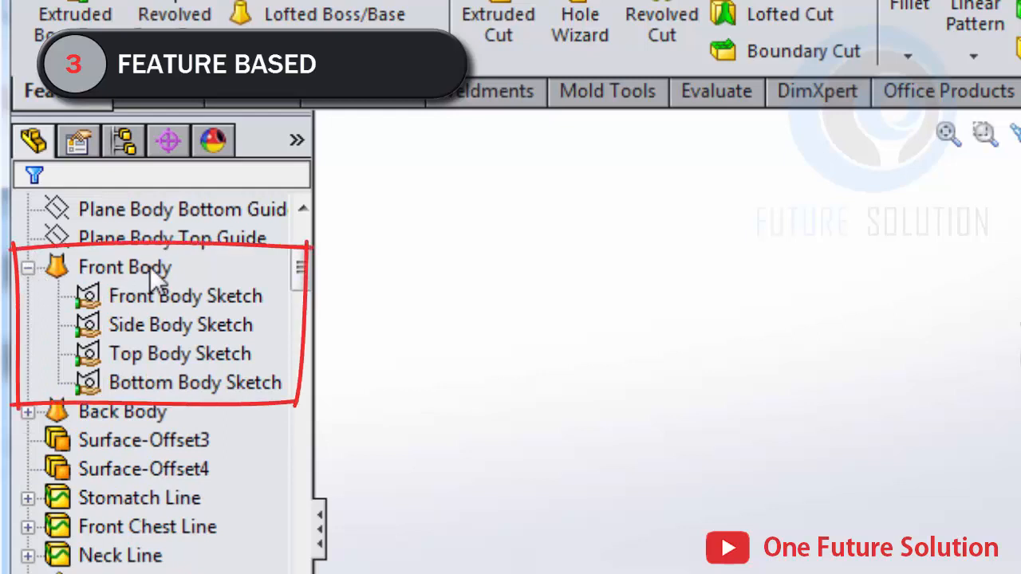
{"action": "mouse_move", "coordinate": [199, 311]}
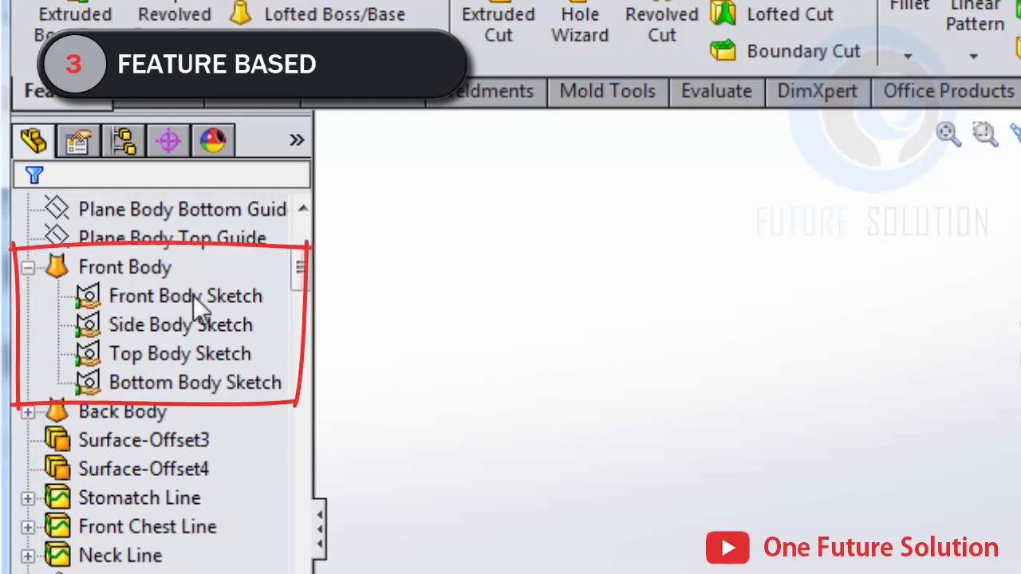
{"action": "mouse_move", "coordinate": [233, 357]}
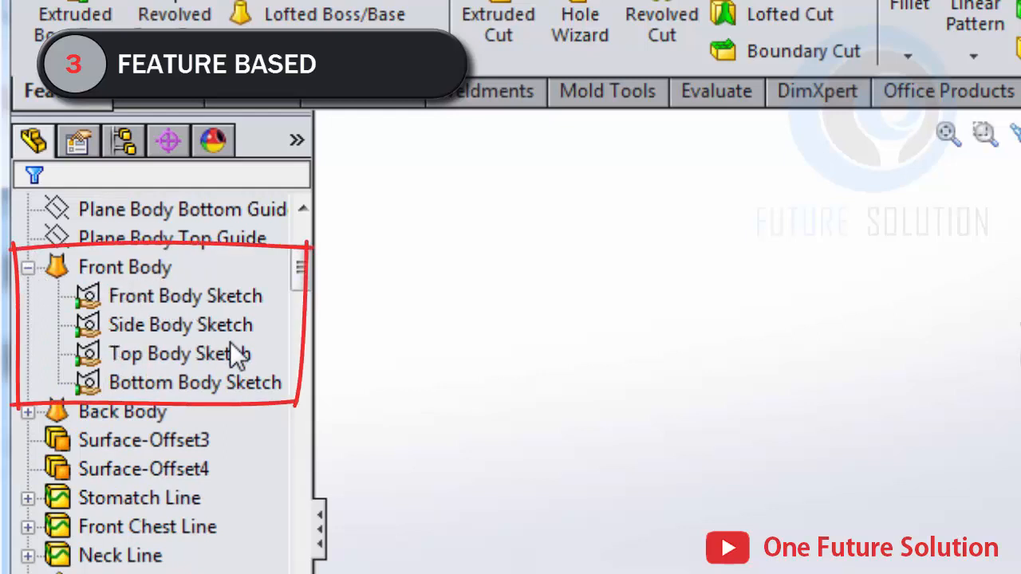
{"action": "mouse_move", "coordinate": [45, 291]}
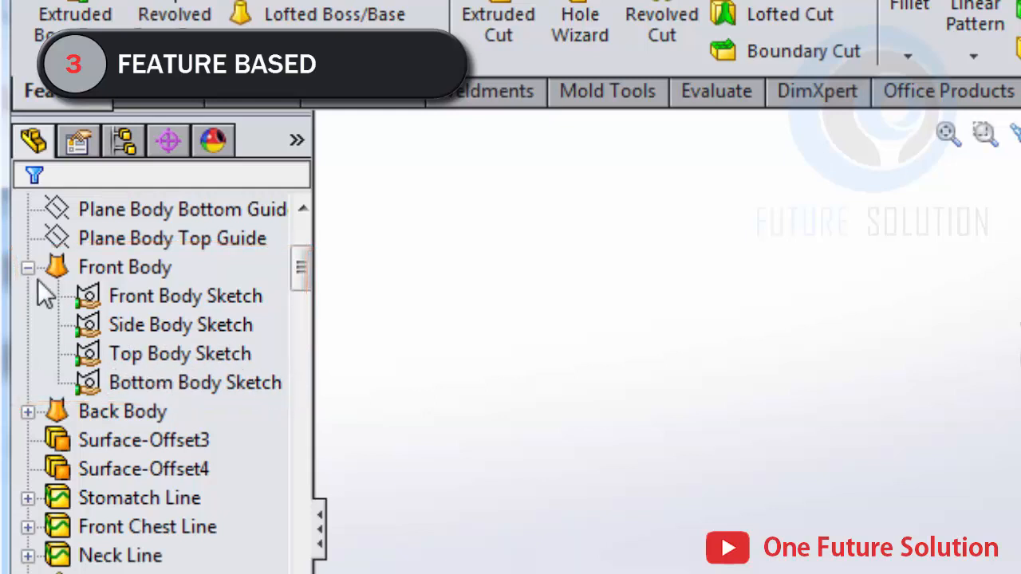
{"action": "left_click", "coordinate": [27, 268]}
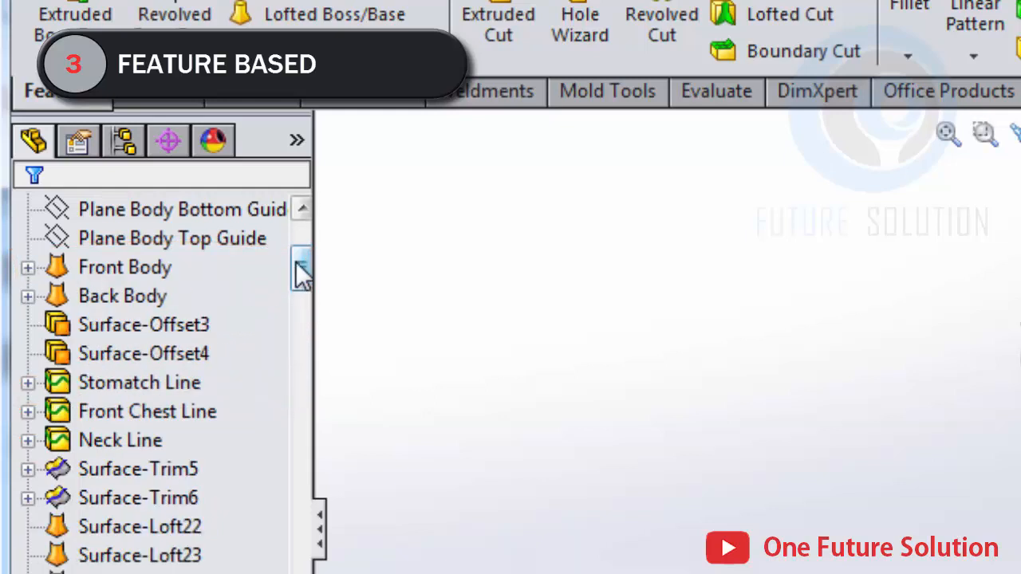
{"action": "scroll", "scroll_direction": "down", "scroll_amount": 3}
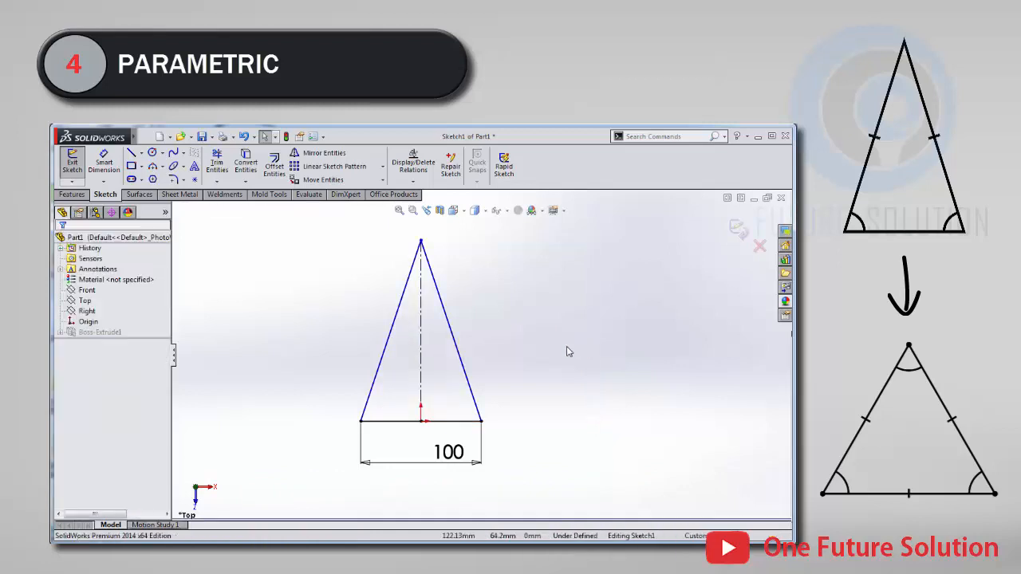
Add an Equal relation to the three triangle sides and set the base length to 150.
{"action": "left_click", "coordinate": [390, 343]}
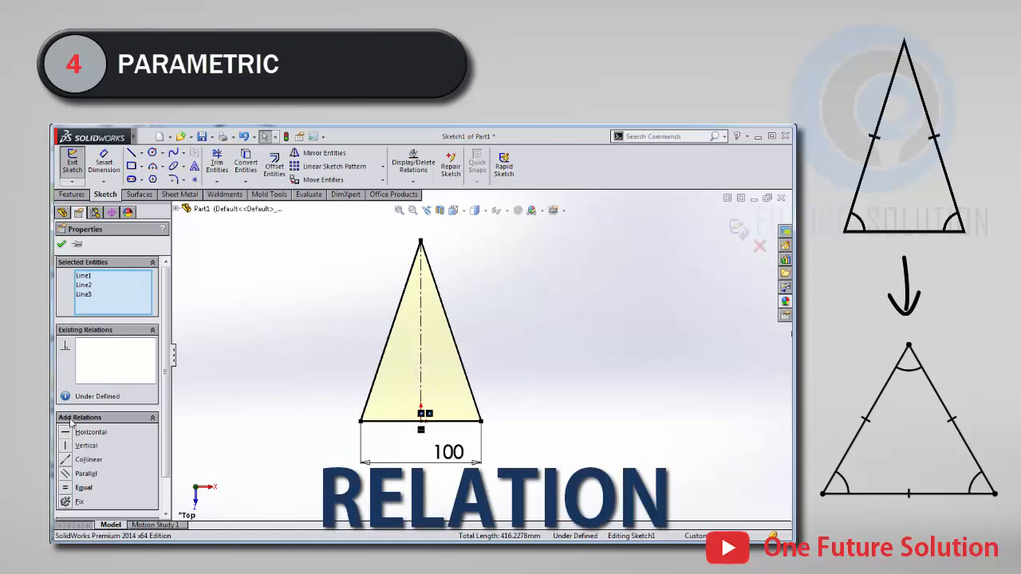
{"action": "mouse_move", "coordinate": [72, 494]}
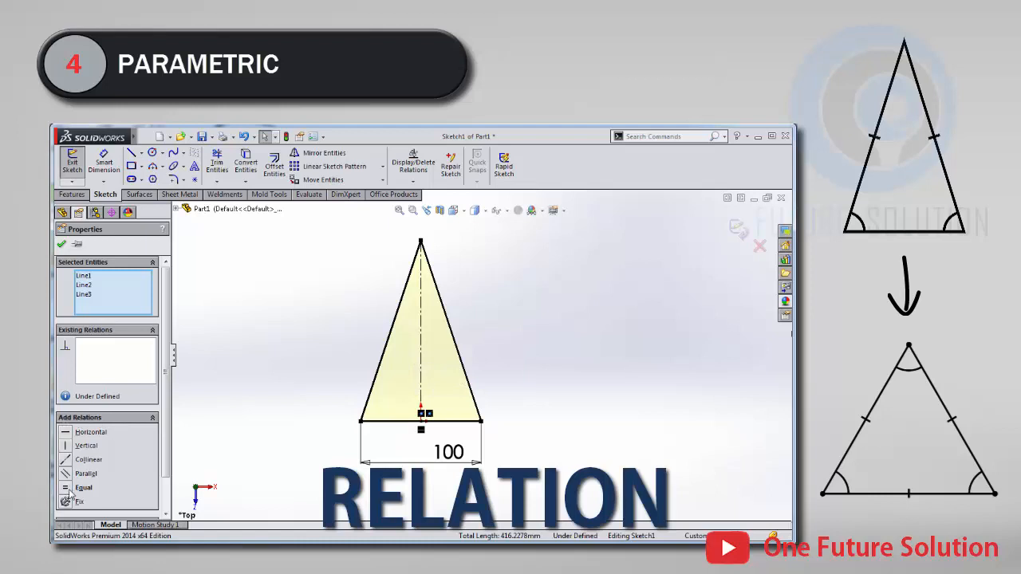
{"action": "left_click", "coordinate": [79, 501]}
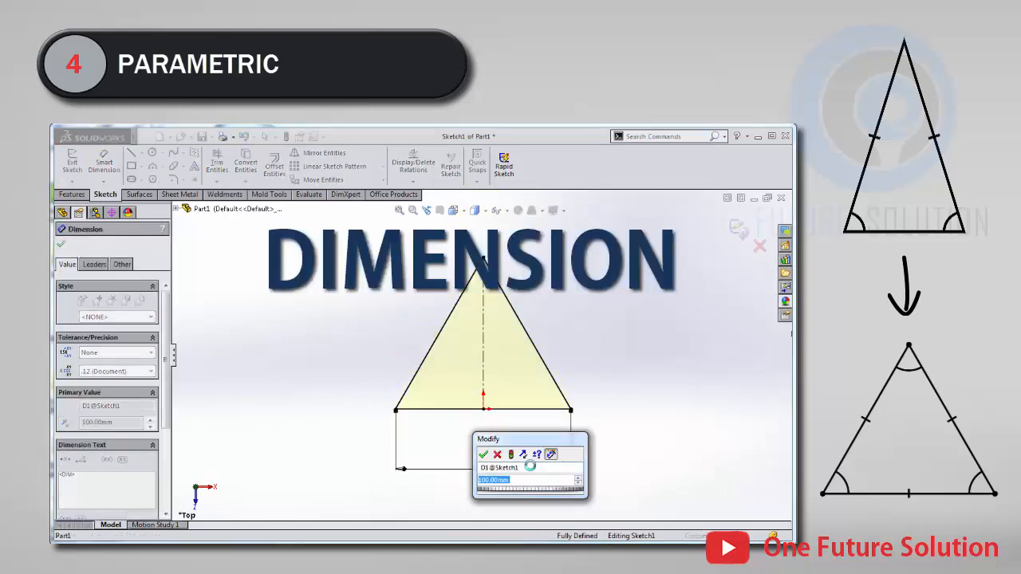
{"action": "type", "text": "150"}
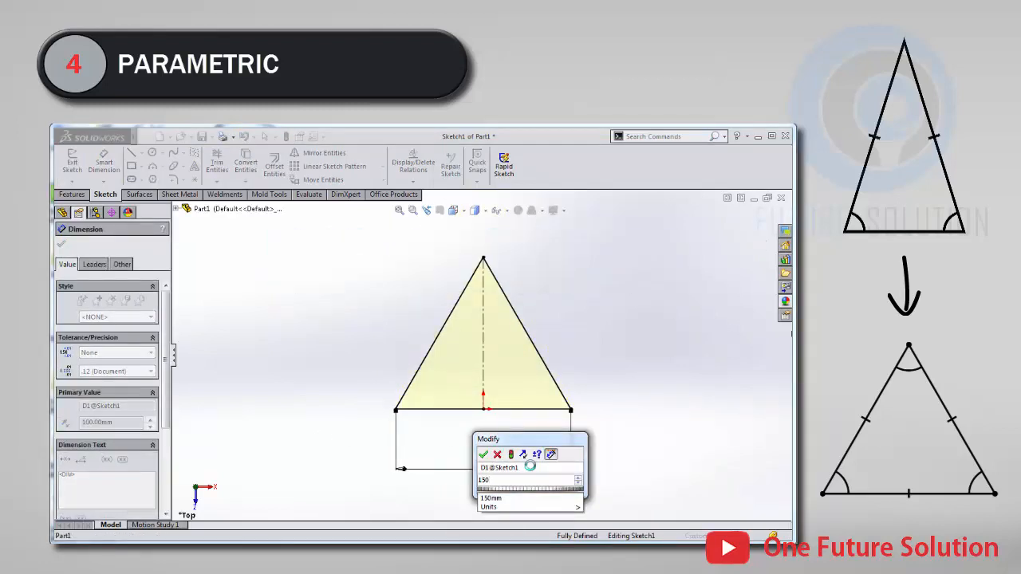
{"action": "left_click", "coordinate": [483, 453]}
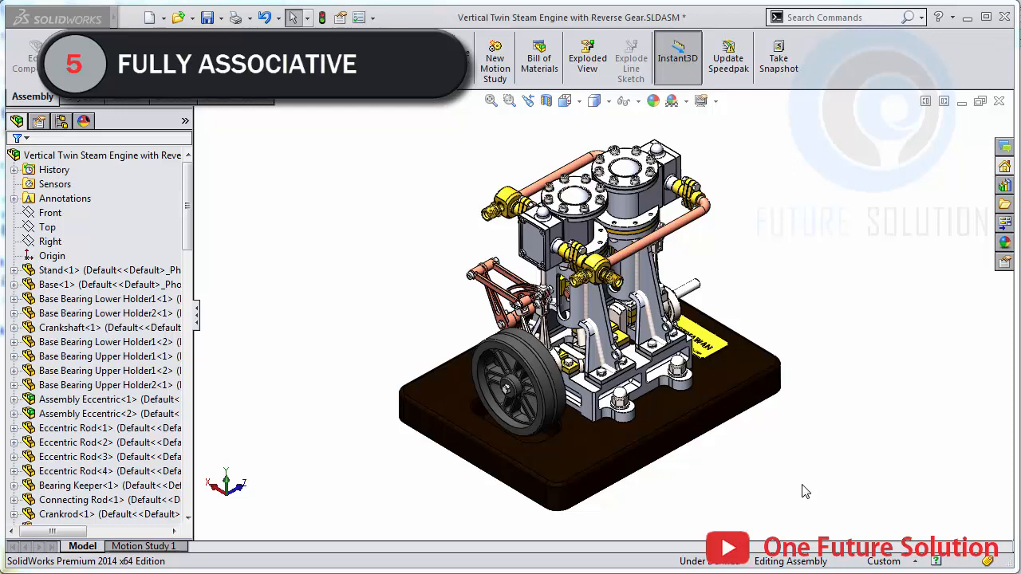
{"action": "mouse_move", "coordinate": [614, 450]}
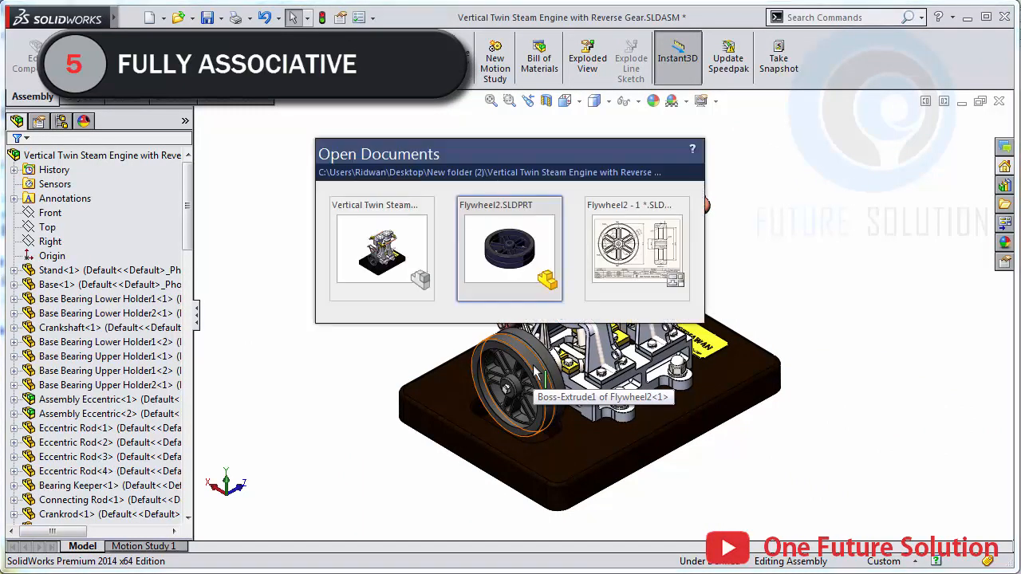
Switch to the Flywheel2 drawing and zoom into Section View A-A to select the groove.
{"action": "left_click", "coordinate": [637, 252]}
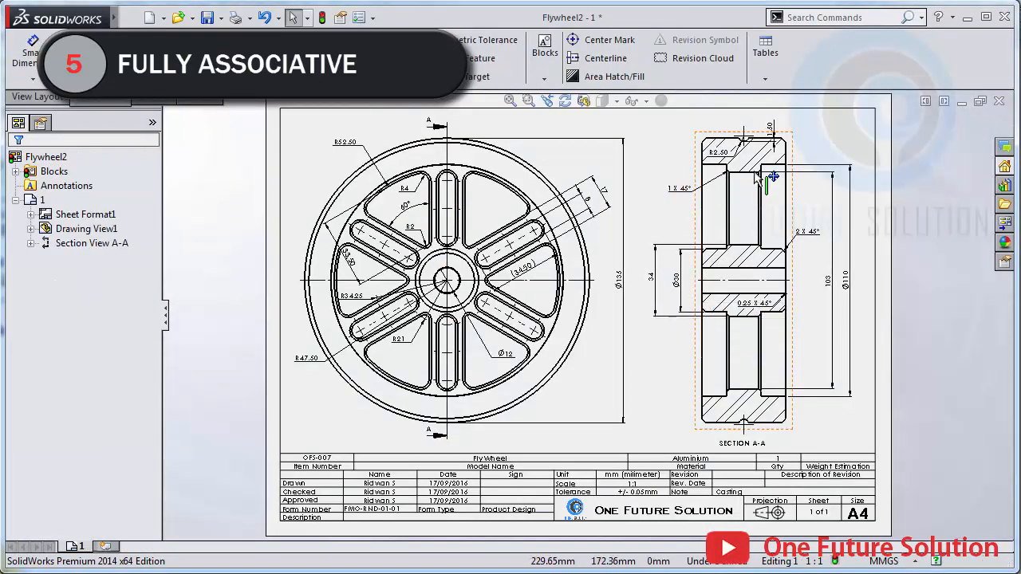
{"action": "scroll", "scroll_direction": "up", "scroll_amount": 3}
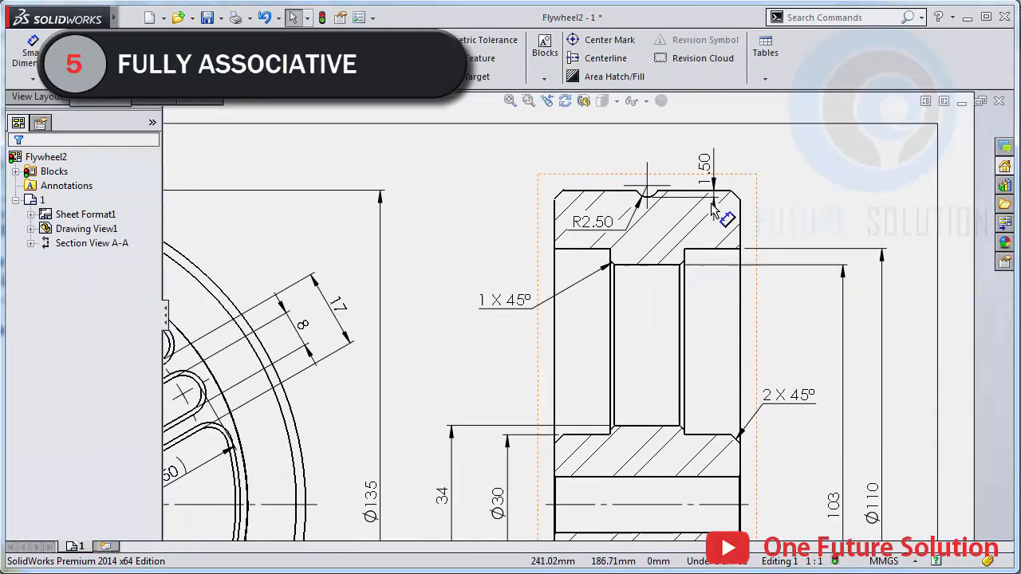
{"action": "scroll", "scroll_direction": "up", "scroll_amount": 3}
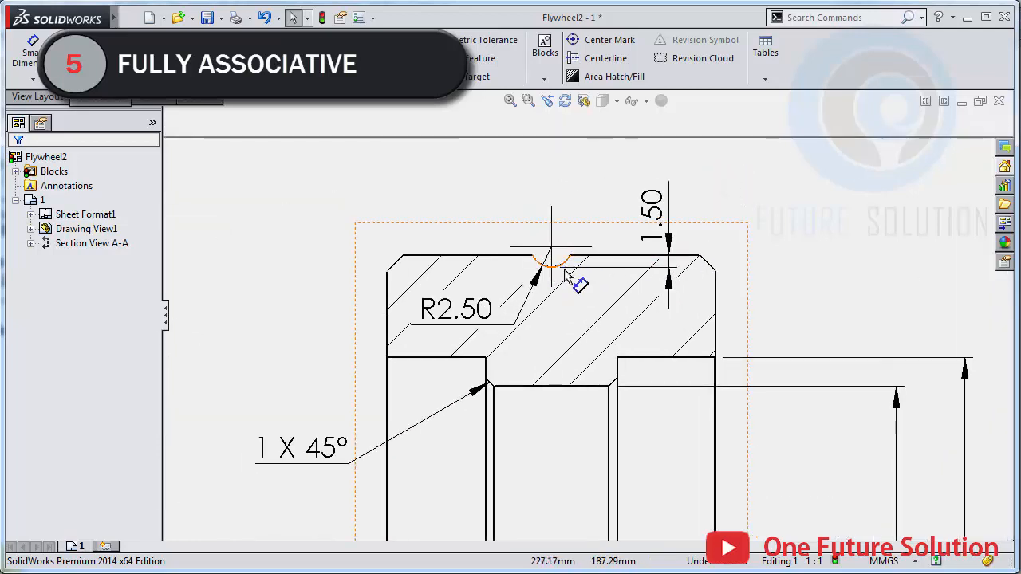
{"action": "left_click", "coordinate": [456, 310]}
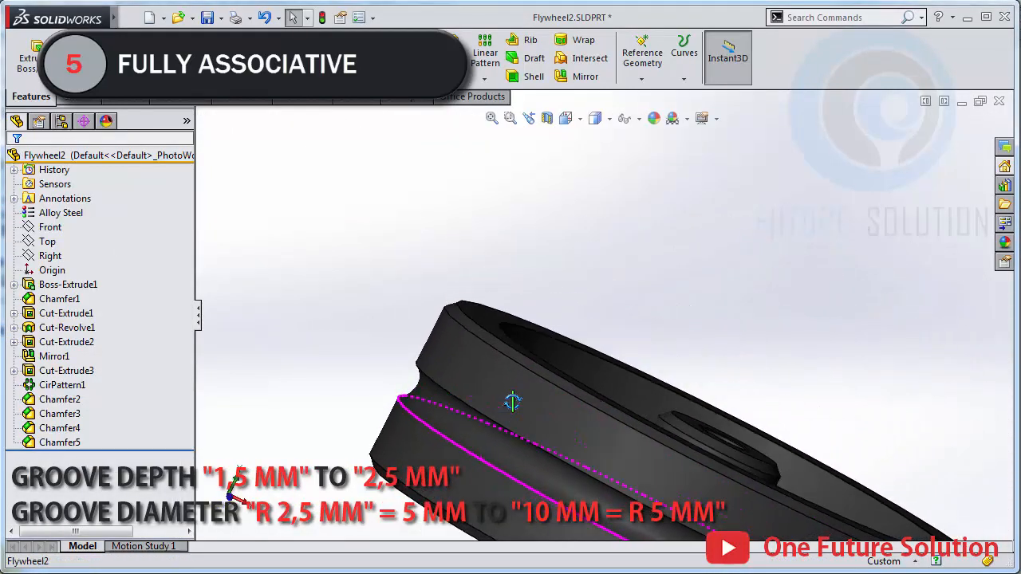
Inspect the enlarged groove on the part, check the Flywheel2 drawing, then return to the steam engine assembly.
{"action": "left_click_drag", "start_coordinate": [513, 402], "coordinate": [383, 322]}
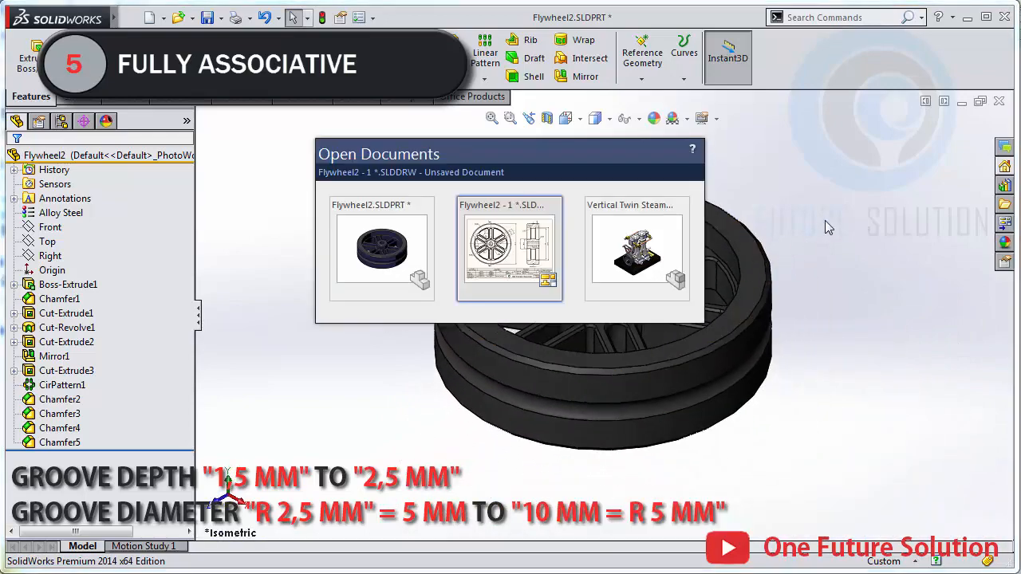
{"action": "left_click", "coordinate": [509, 249]}
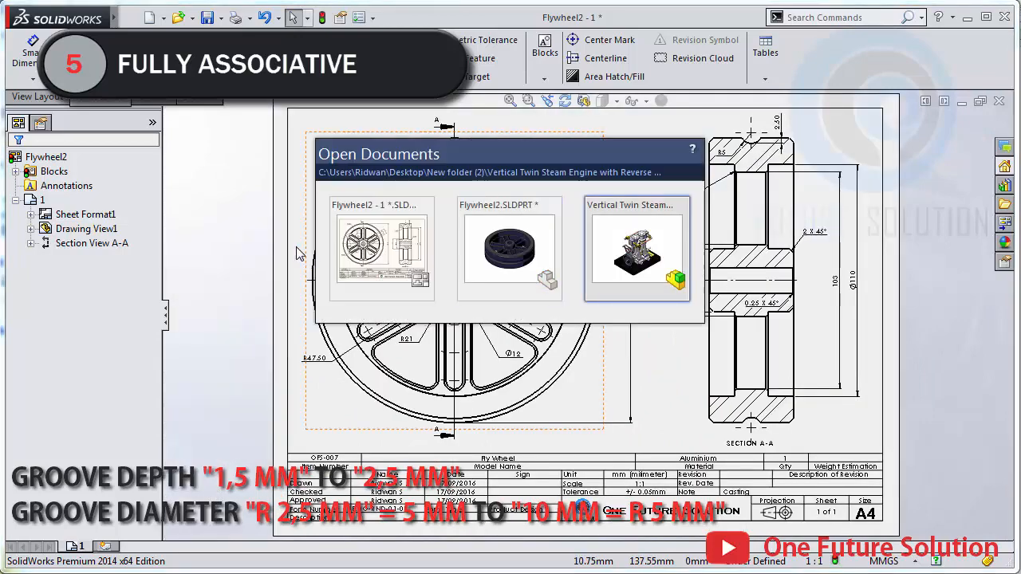
{"action": "left_click", "coordinate": [636, 248]}
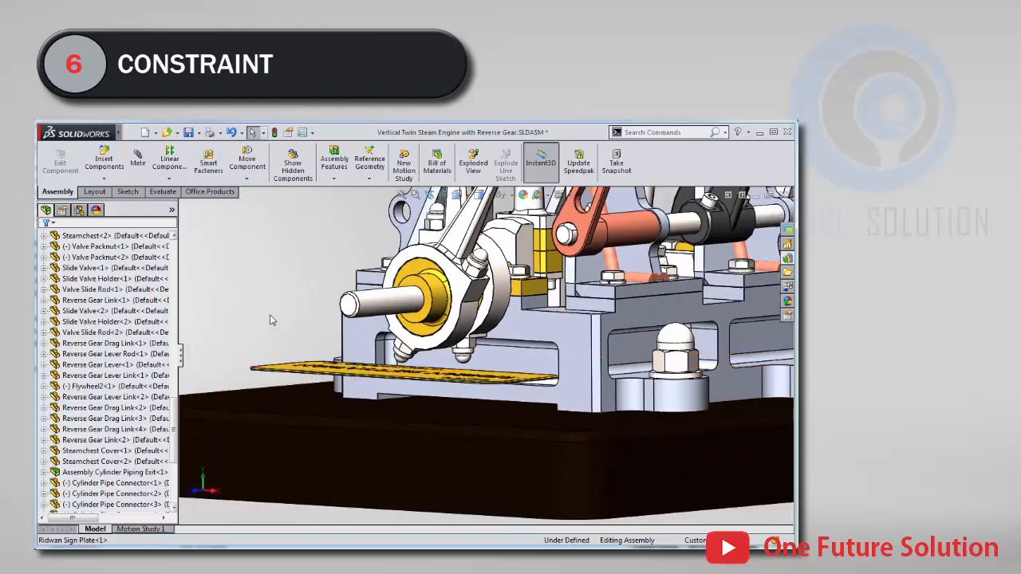
Add a Coincident mate between the sign plate face and the engine stand face.
{"action": "left_click", "coordinate": [137, 161]}
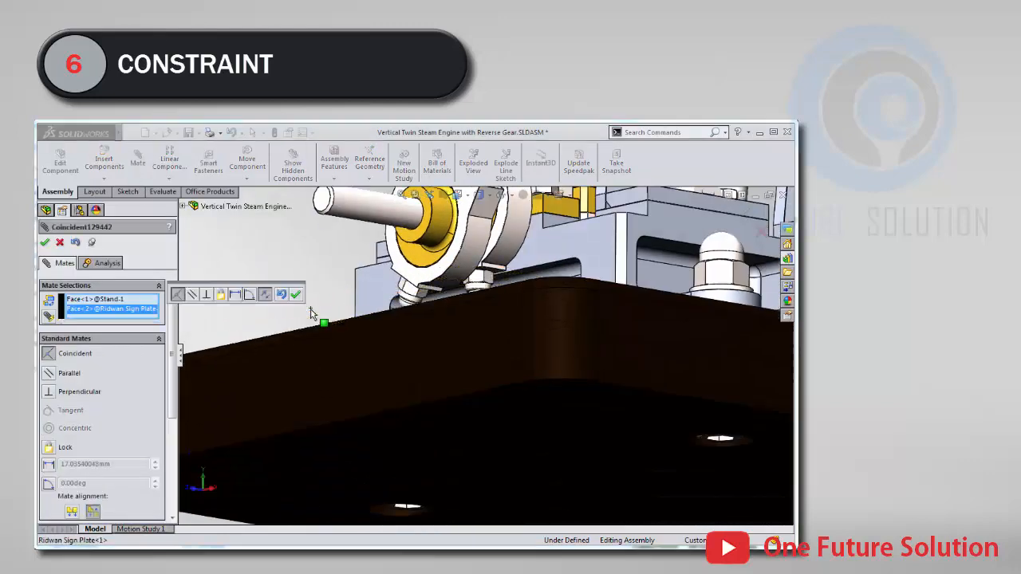
{"action": "left_click", "coordinate": [296, 294]}
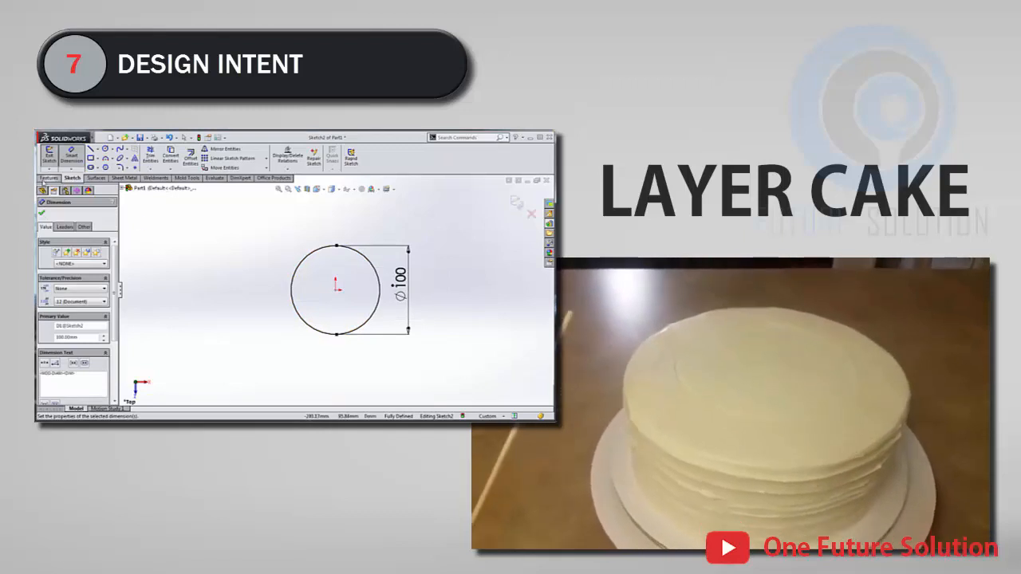
Extrude the Ø100 base, add the Ø70 upper layer, then edit a base dimension.
{"action": "left_click", "coordinate": [49, 153]}
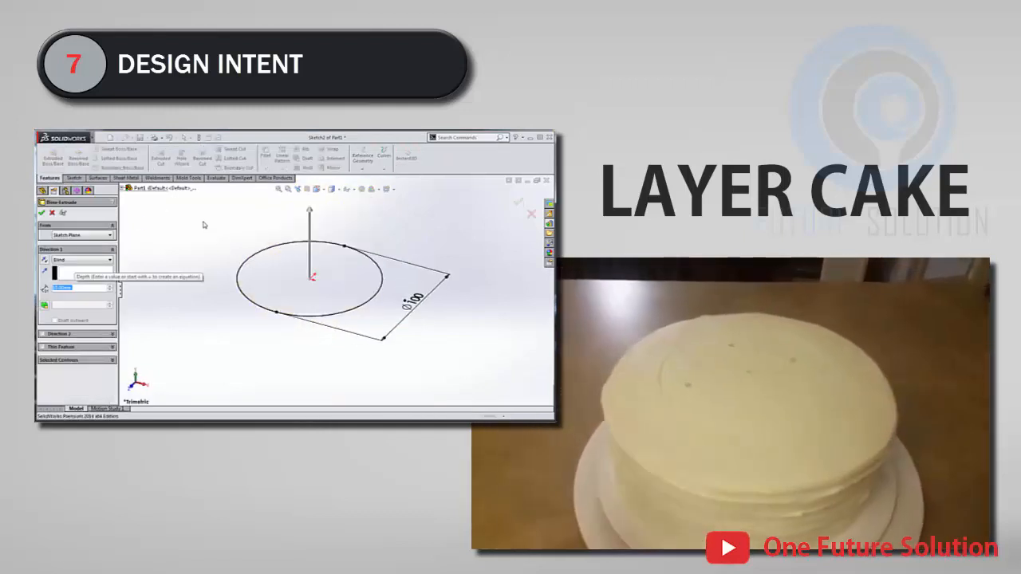
{"action": "left_click", "coordinate": [42, 214]}
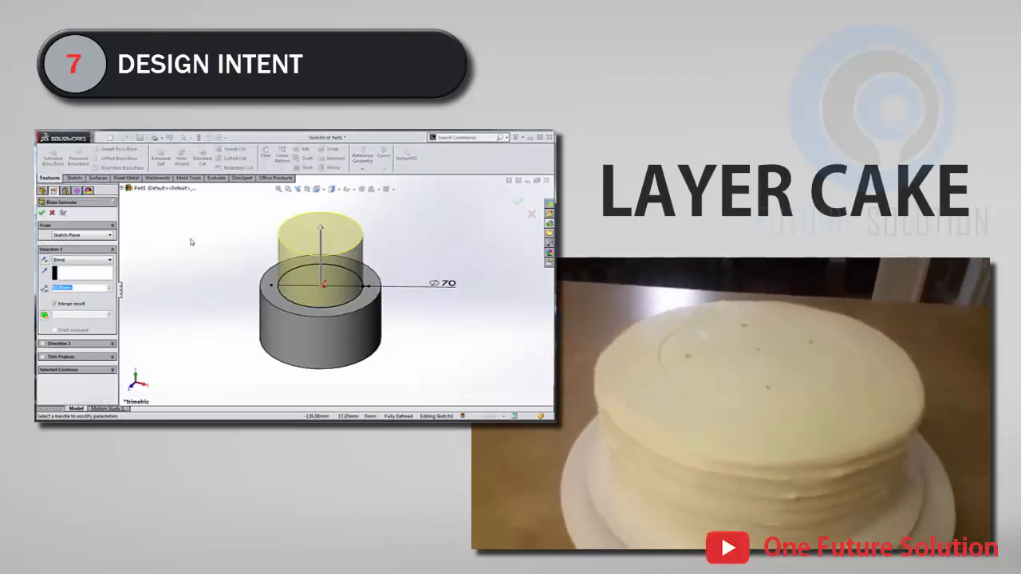
{"action": "left_click", "coordinate": [518, 201]}
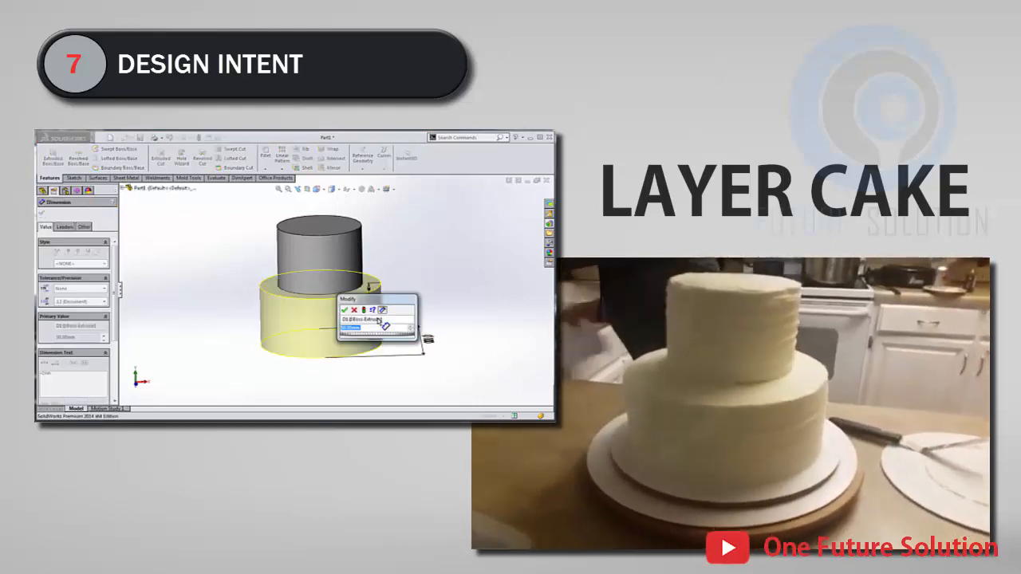
{"action": "left_click", "coordinate": [344, 310]}
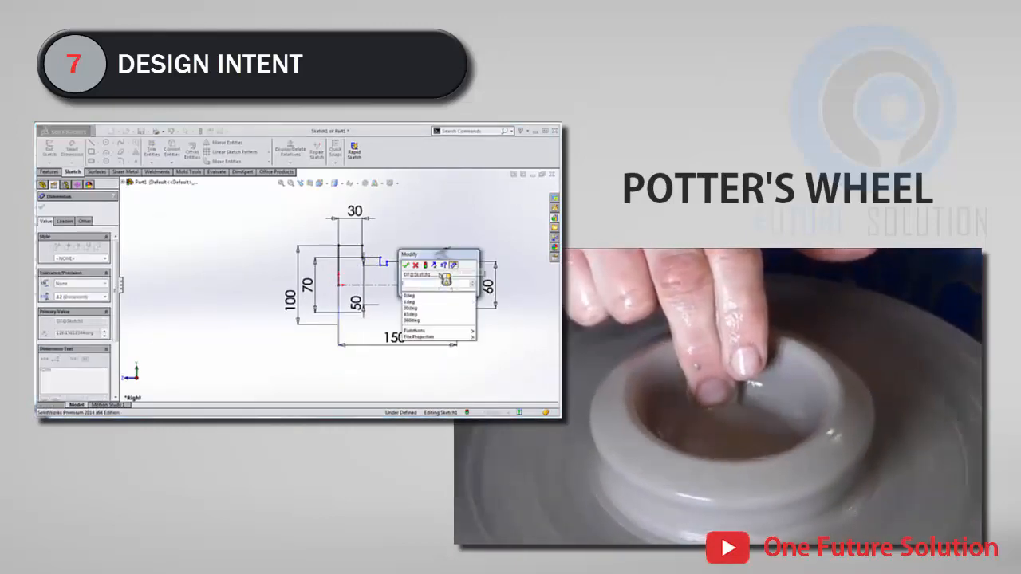
Confirm the profile sketch dimension value before revolving the potter's-wheel solid.
{"action": "left_click", "coordinate": [405, 265]}
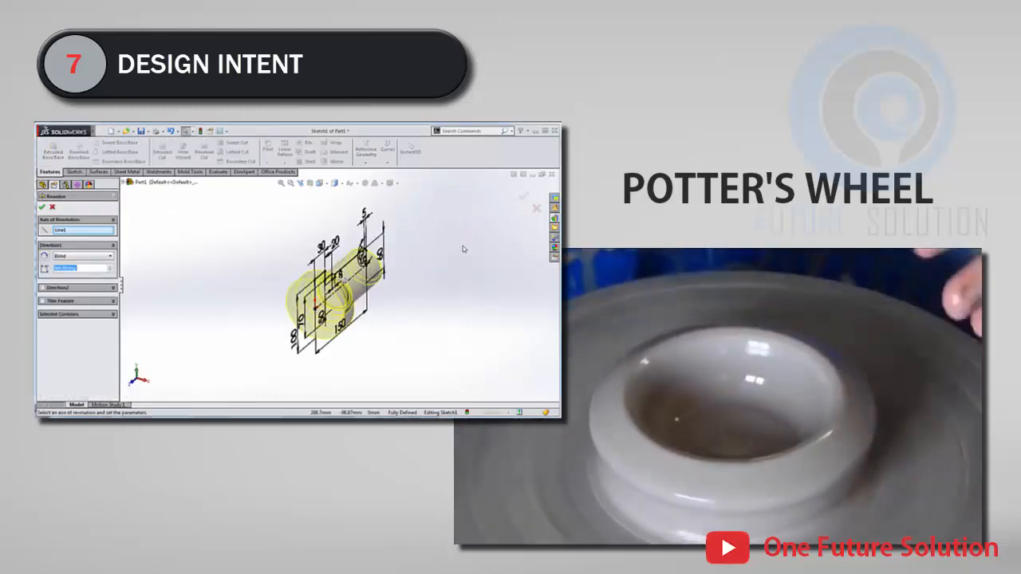
Confirm the Revolve so the profile becomes the solid potter's-wheel part.
{"action": "left_click", "coordinate": [43, 207]}
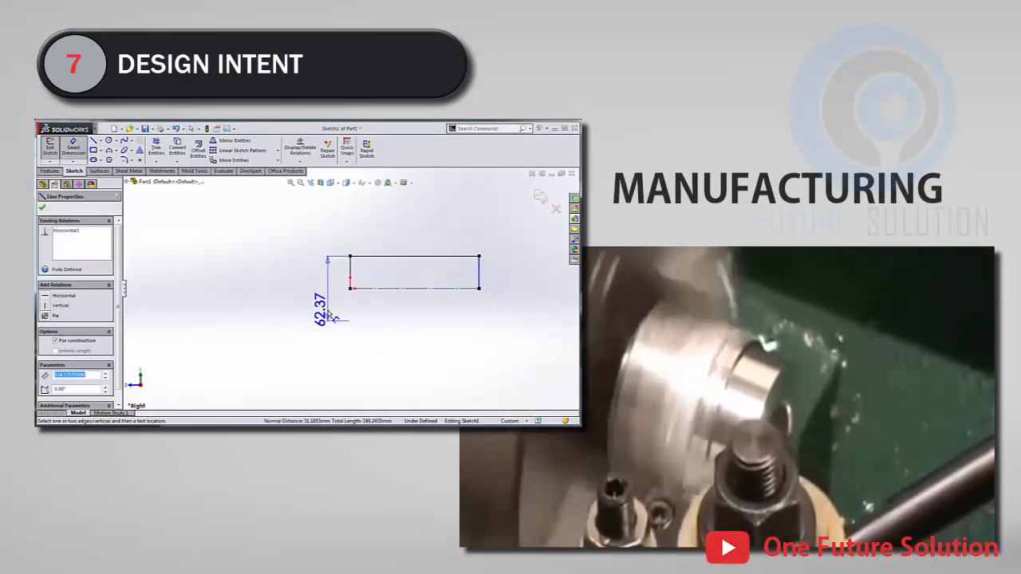
Set the stock rectangle height to 60 and dimension the corner cut profile to 5.
{"action": "double_click", "coordinate": [319, 306]}
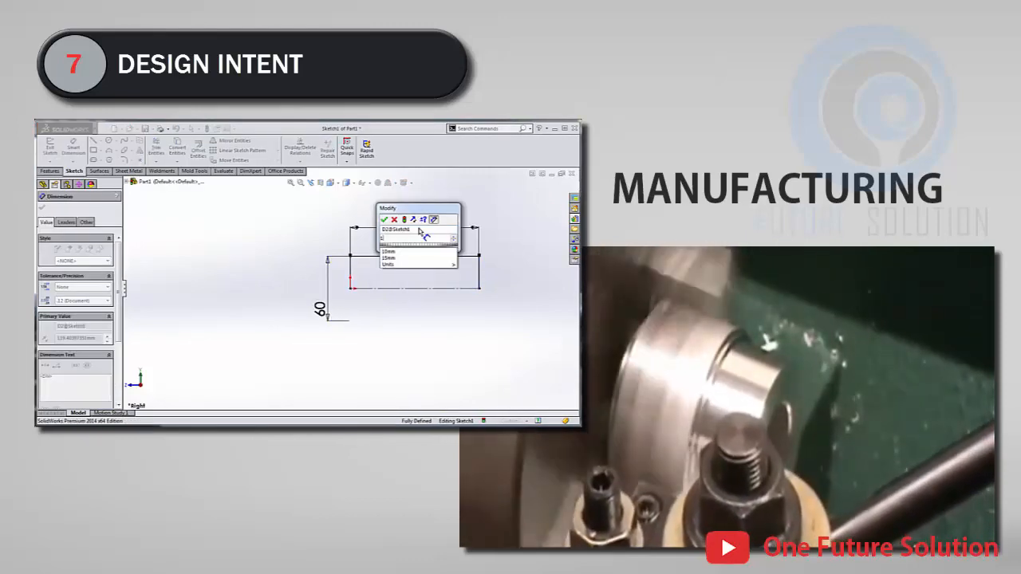
{"action": "left_click", "coordinate": [385, 221]}
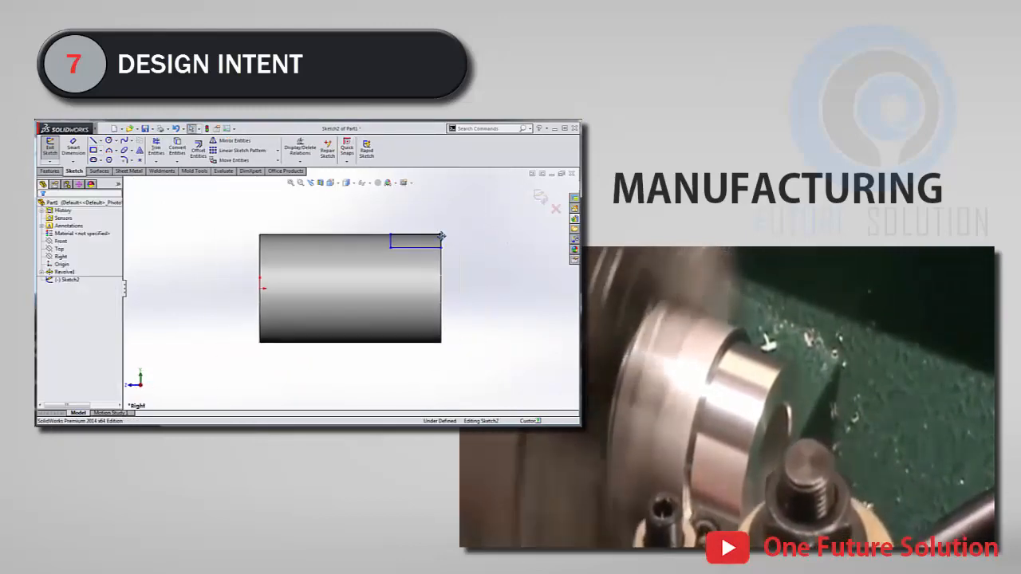
{"action": "left_click", "coordinate": [443, 239]}
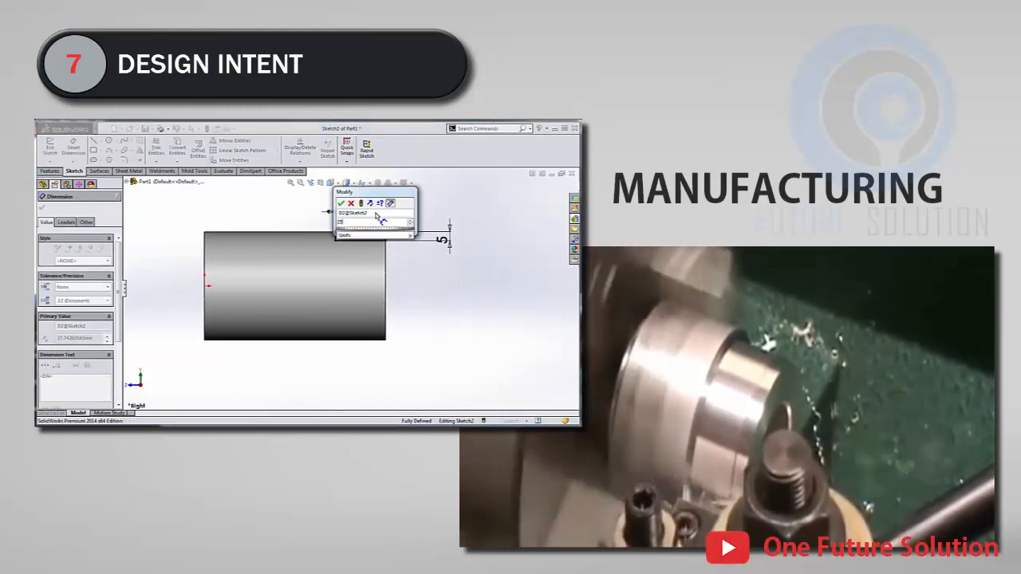